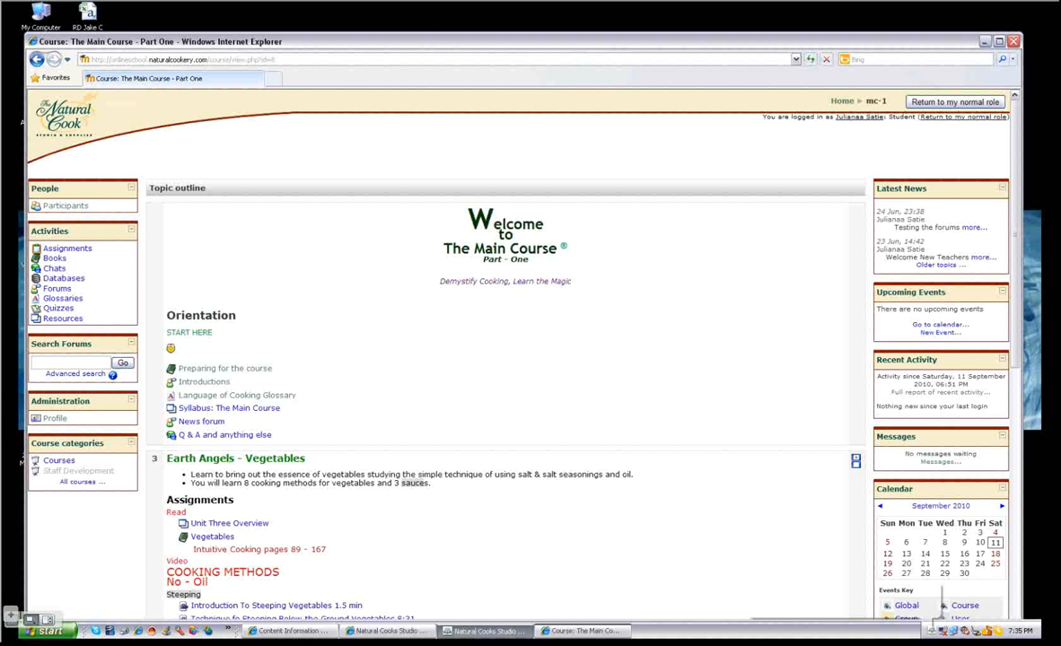
mouse_move(525, 310)
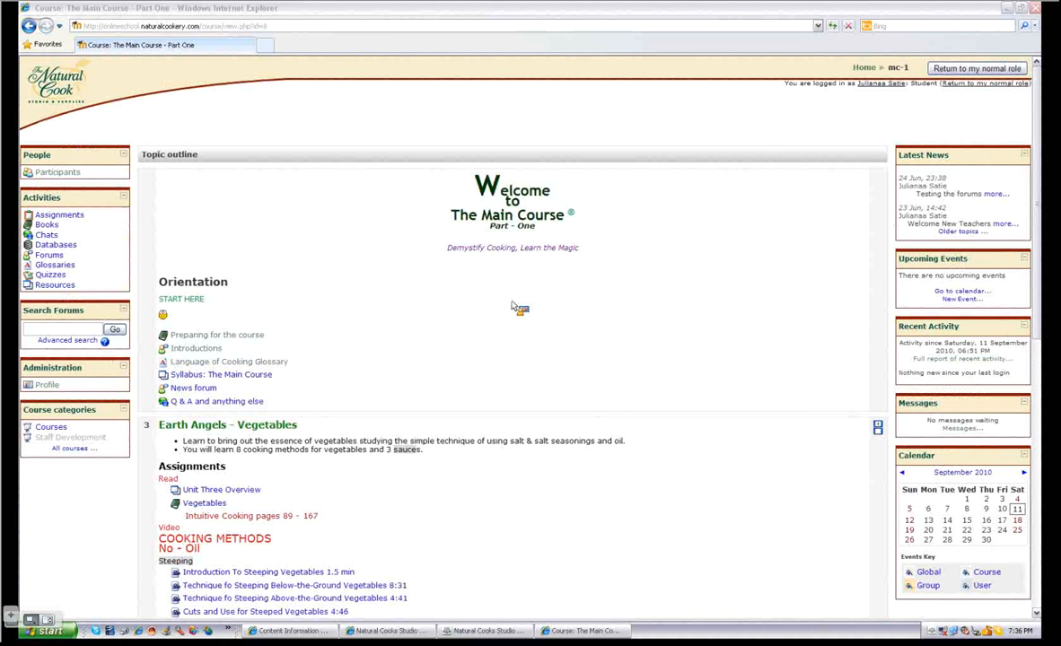
mouse_move(510, 303)
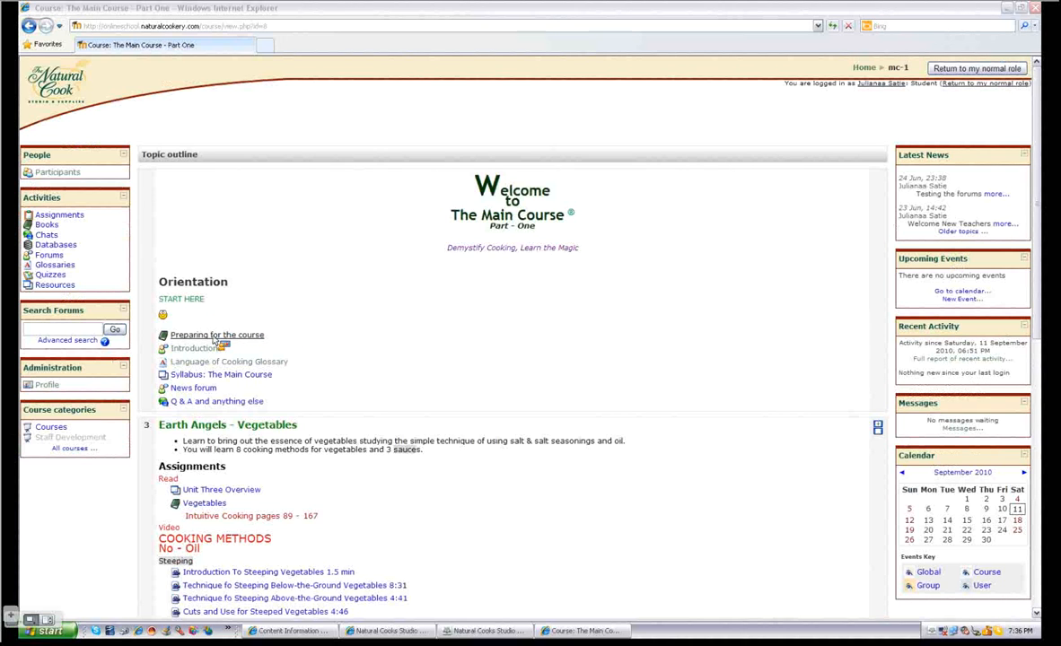
mouse_move(208, 350)
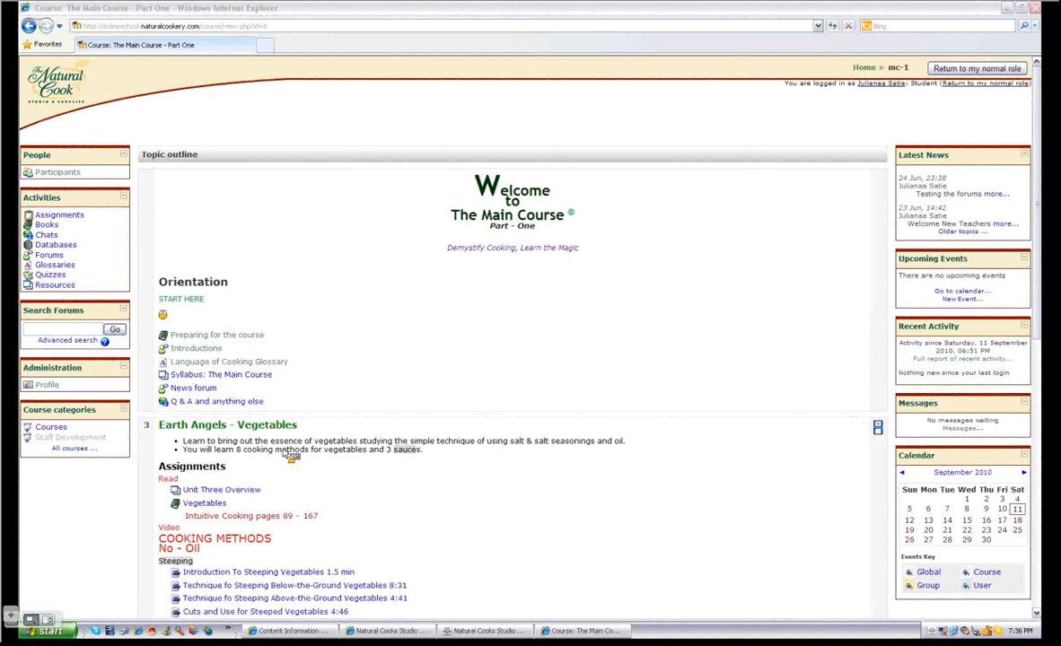
mouse_move(262, 468)
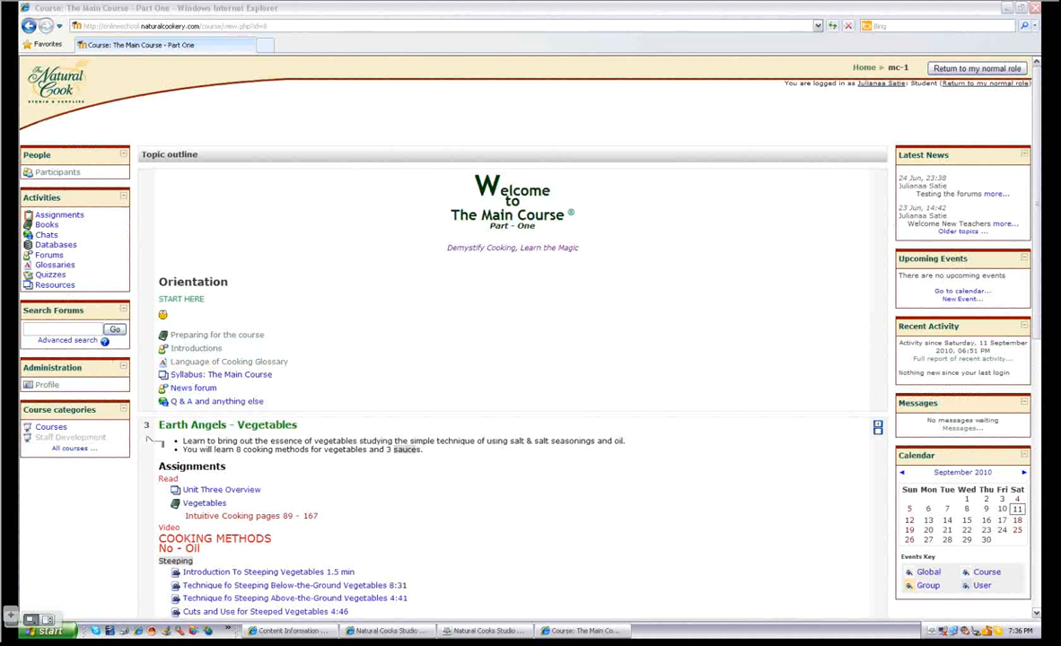
mouse_move(181, 439)
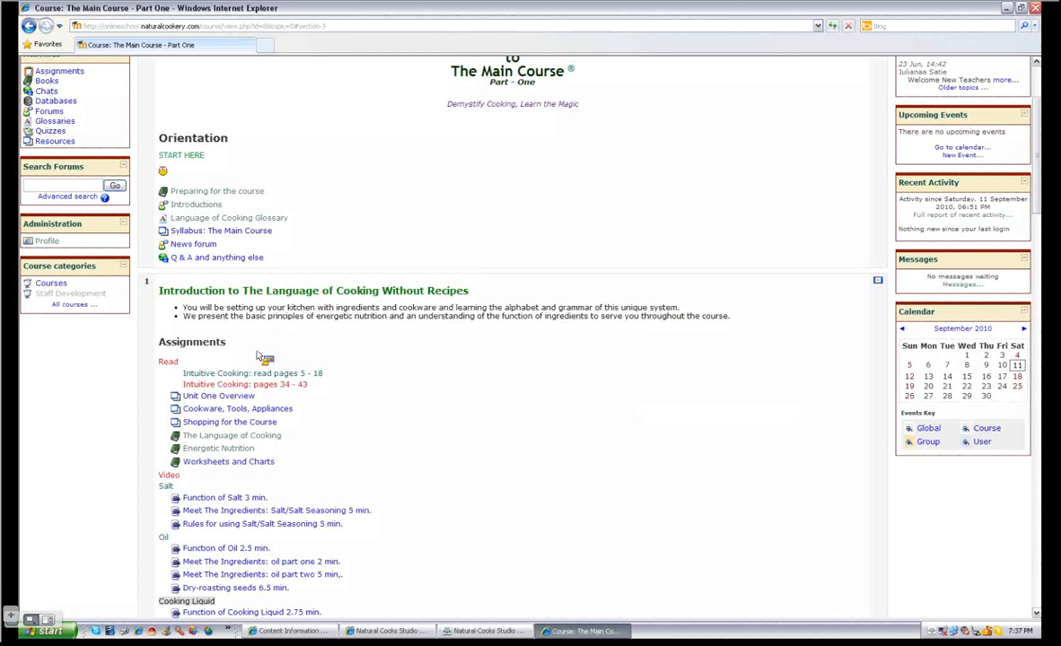
mouse_move(193, 386)
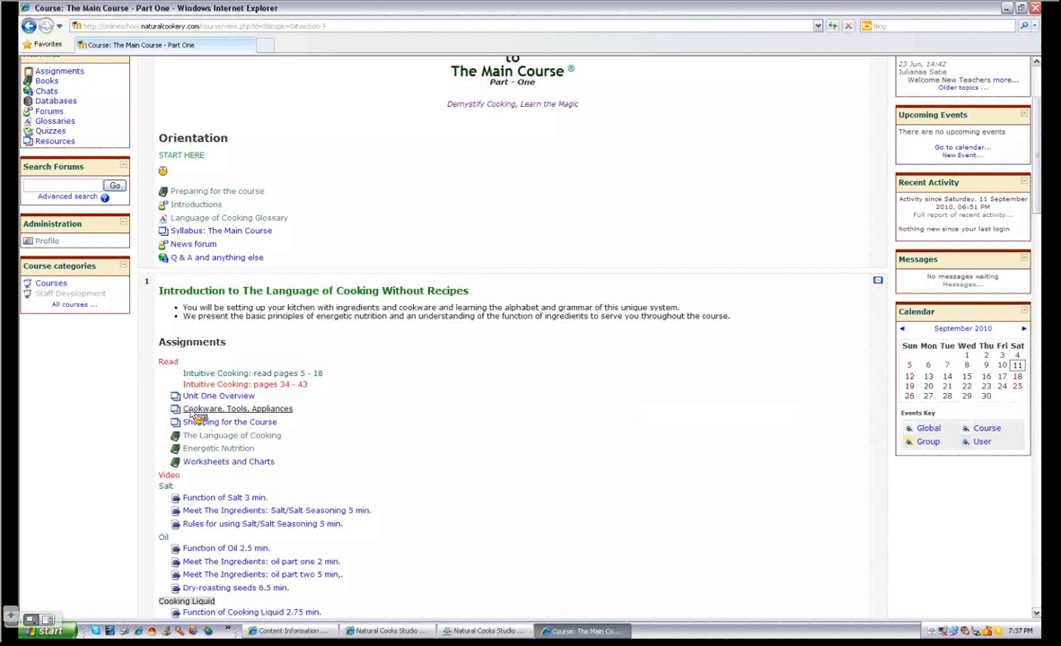
left_click(237, 408)
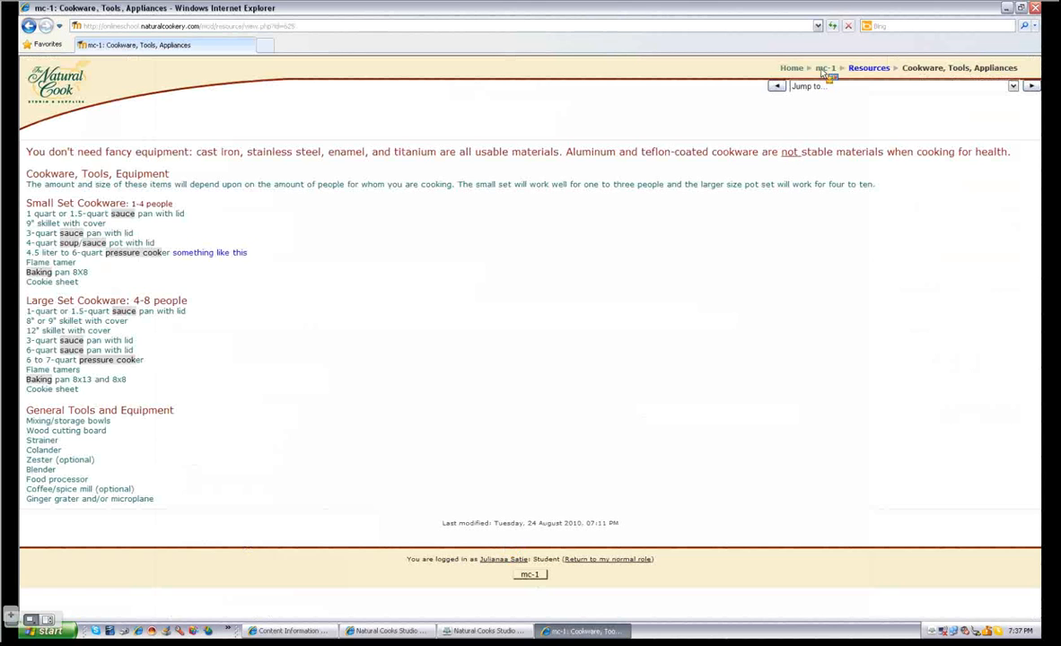
mouse_move(679, 104)
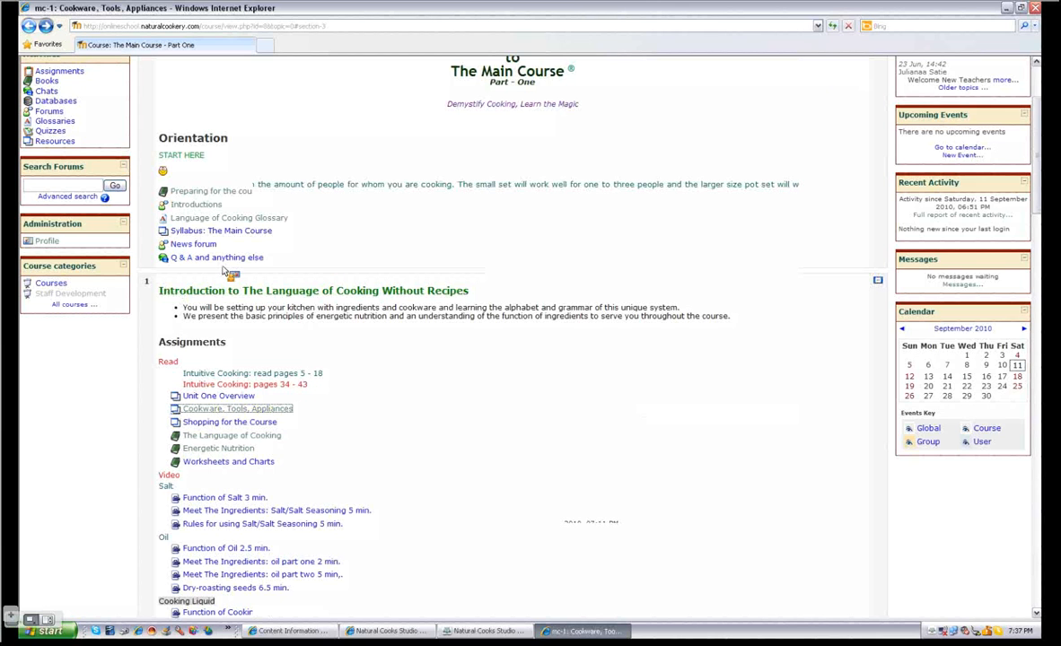
mouse_move(211, 273)
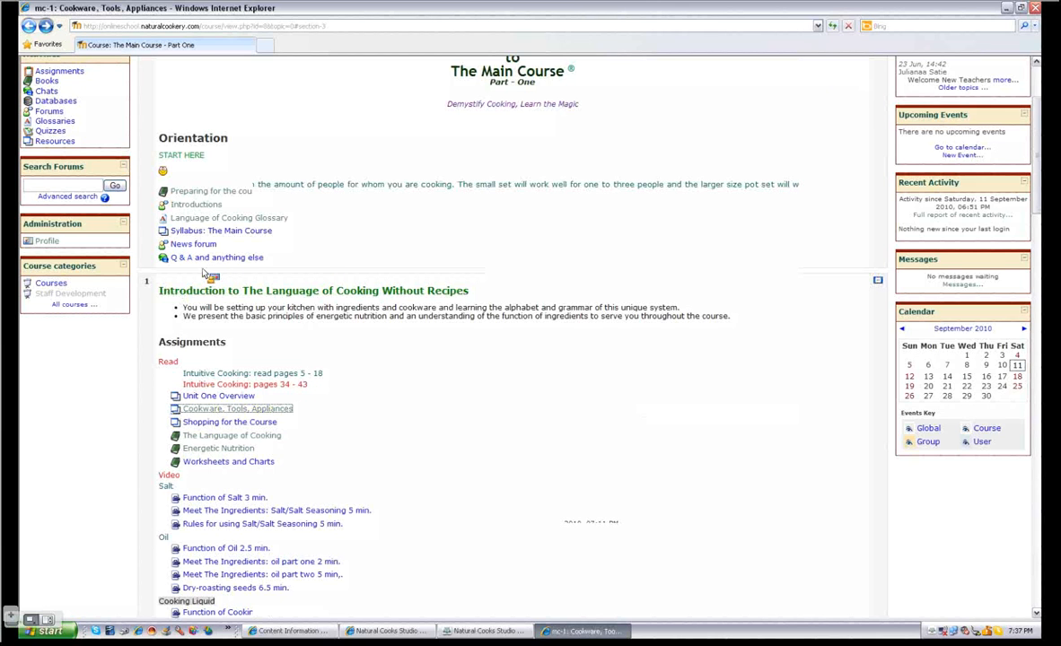
Read chapter 3 'Five Theories for Cooking' of The Language of Cooking, closing the Flavor glossary popup
scroll("down", 3)
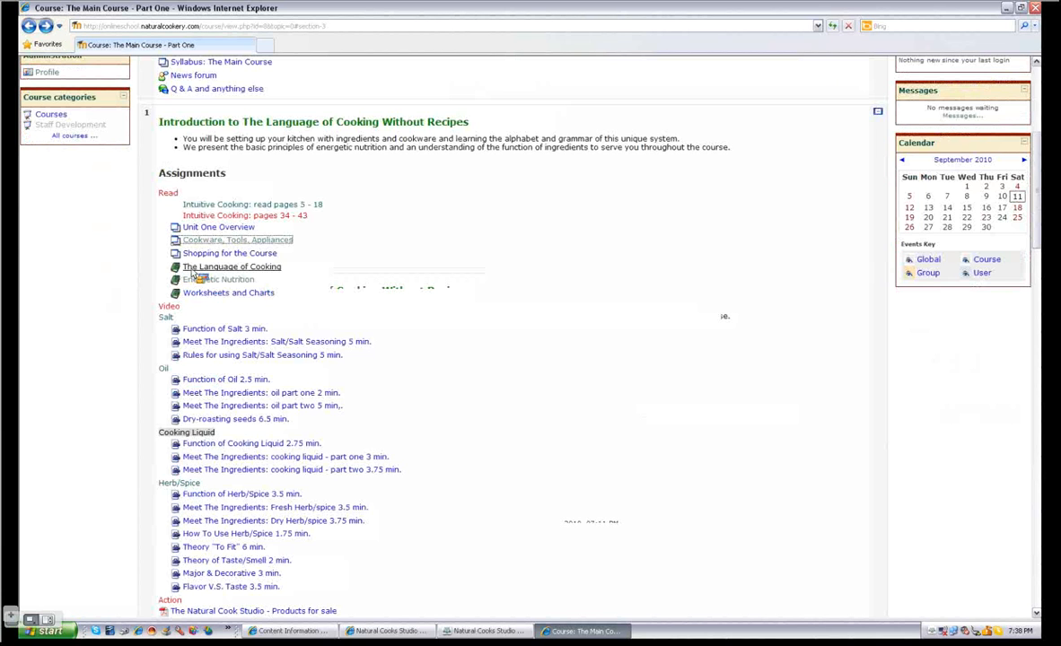
left_click(232, 267)
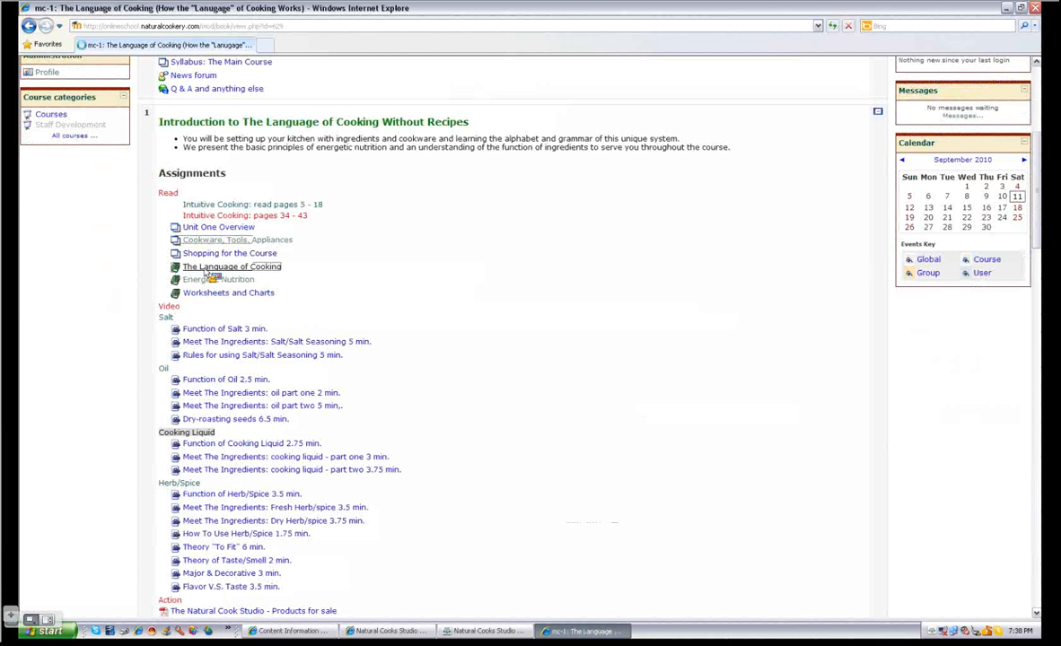
left_click(231, 266)
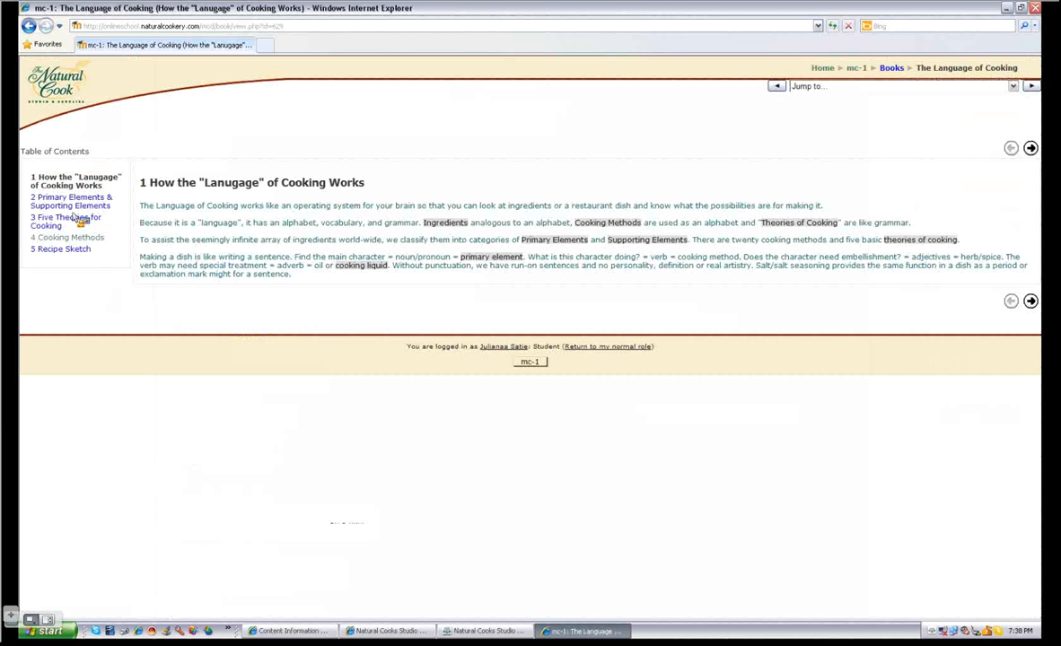
left_click(66, 221)
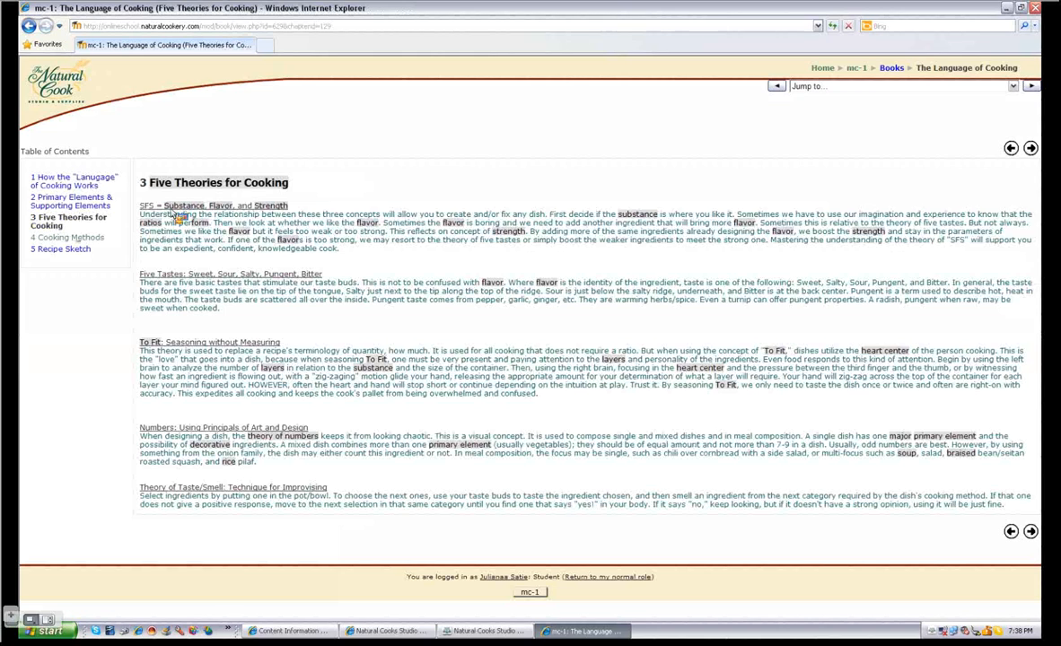
mouse_move(349, 236)
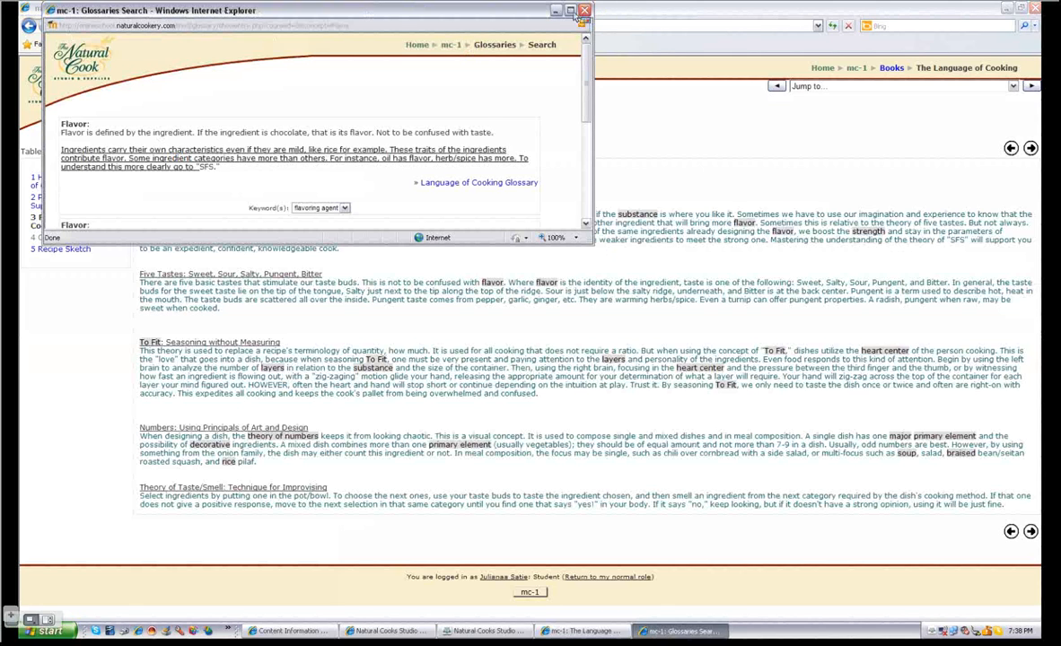
left_click(584, 10)
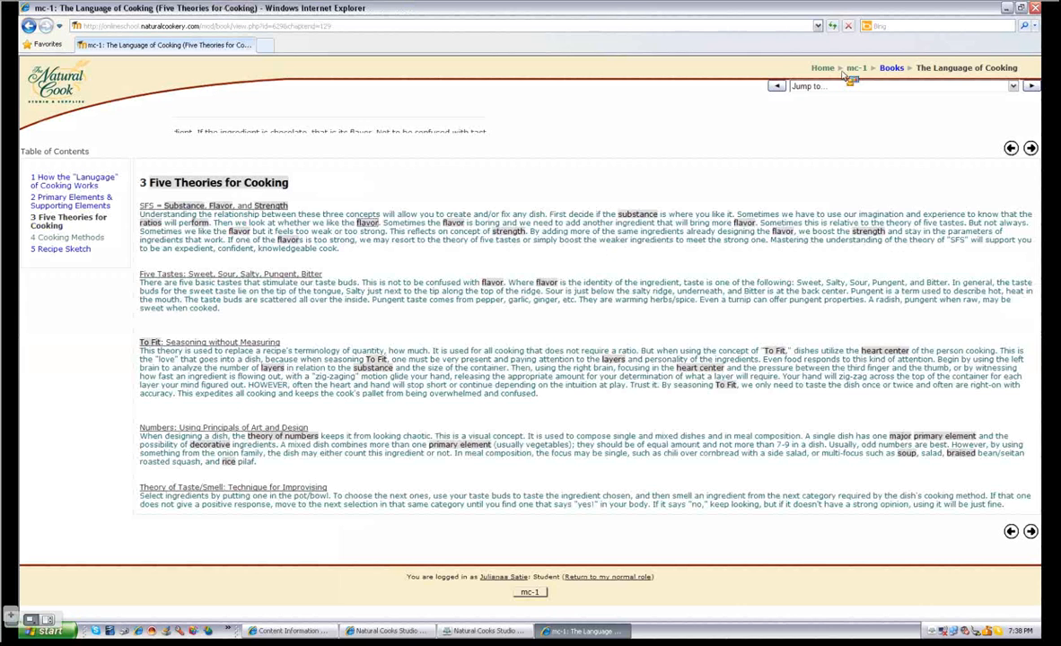
mouse_move(566, 204)
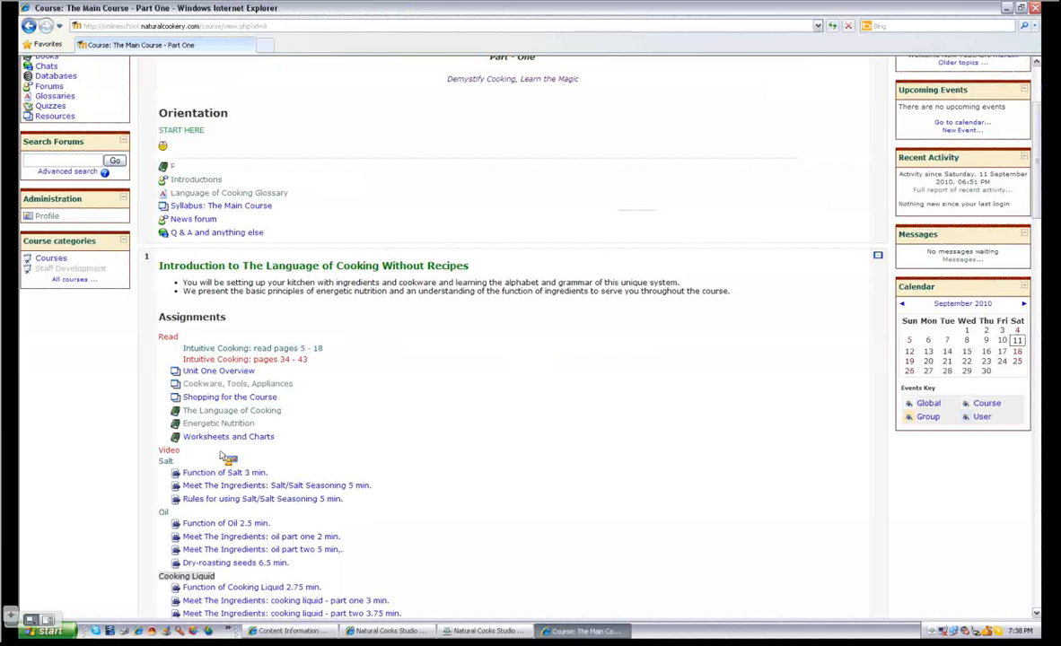
scroll("down", 3)
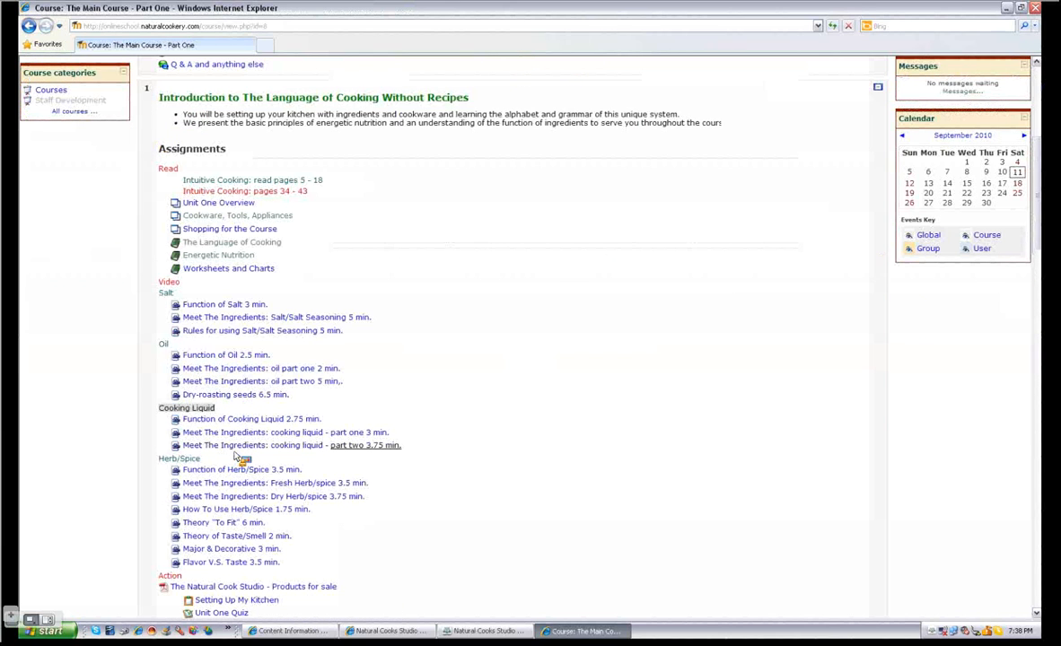
mouse_move(248, 325)
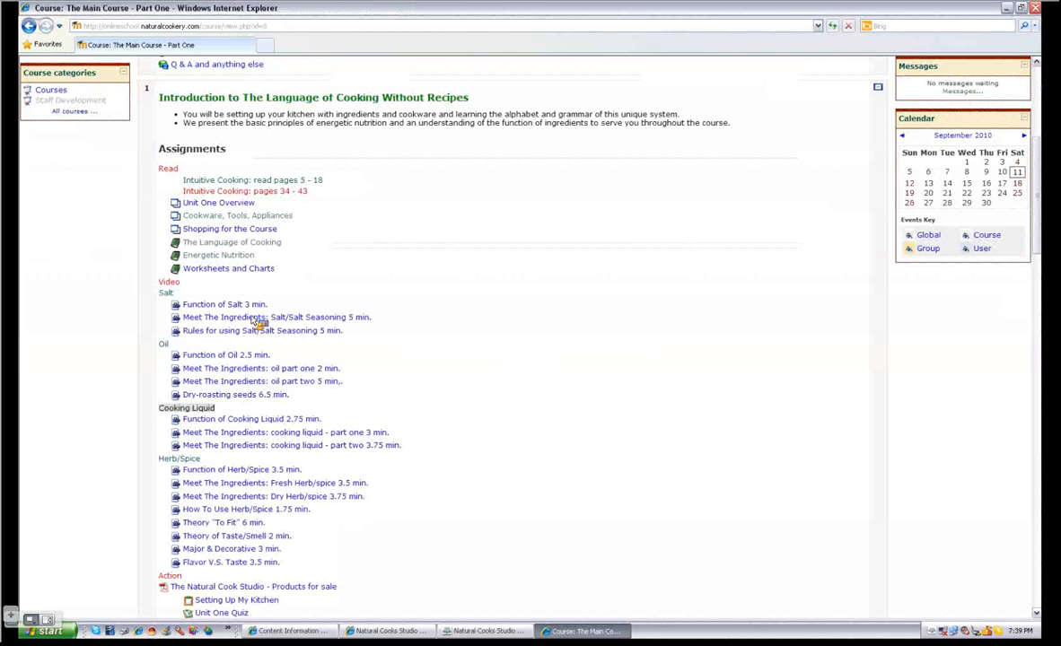
mouse_move(262, 330)
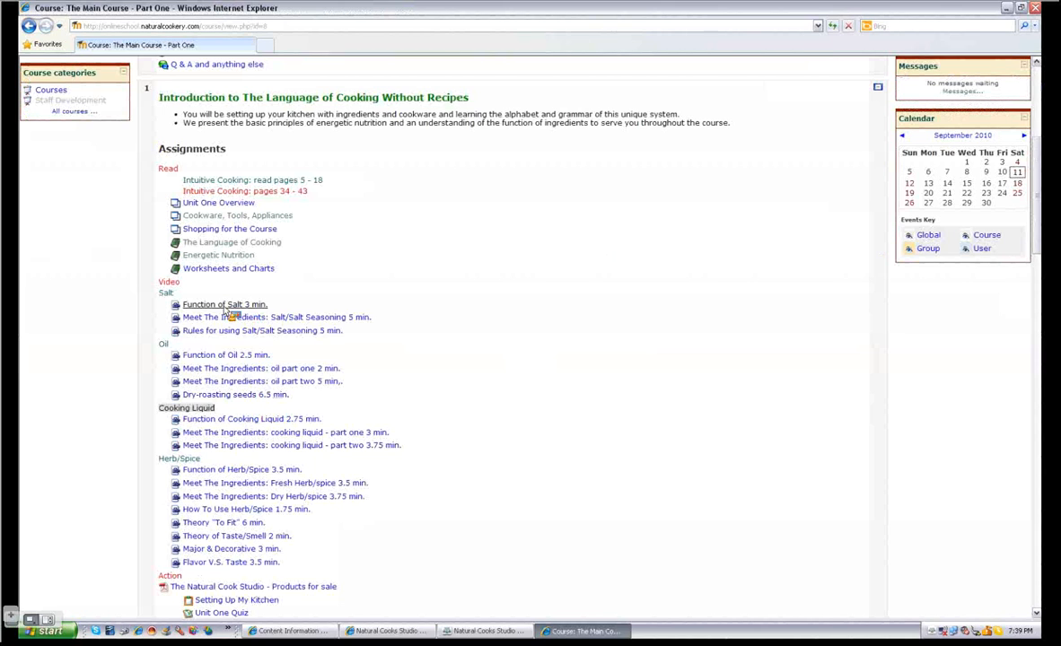
mouse_move(232, 337)
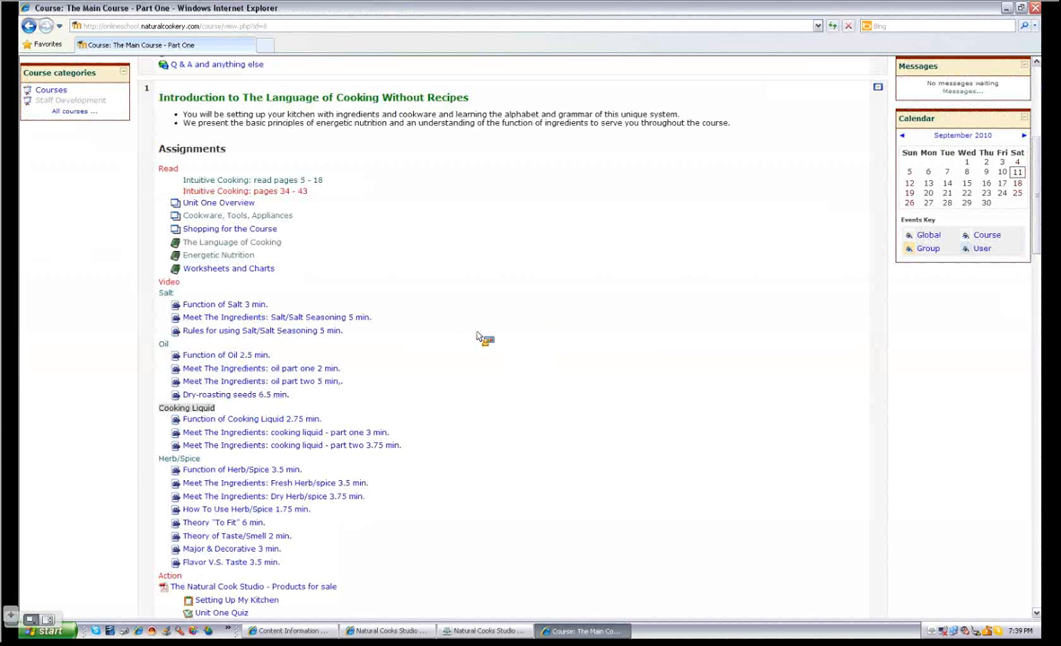
Scroll through the Main Course Part One page to the Amazing Grains unit and its grain videos
scroll("down", 3)
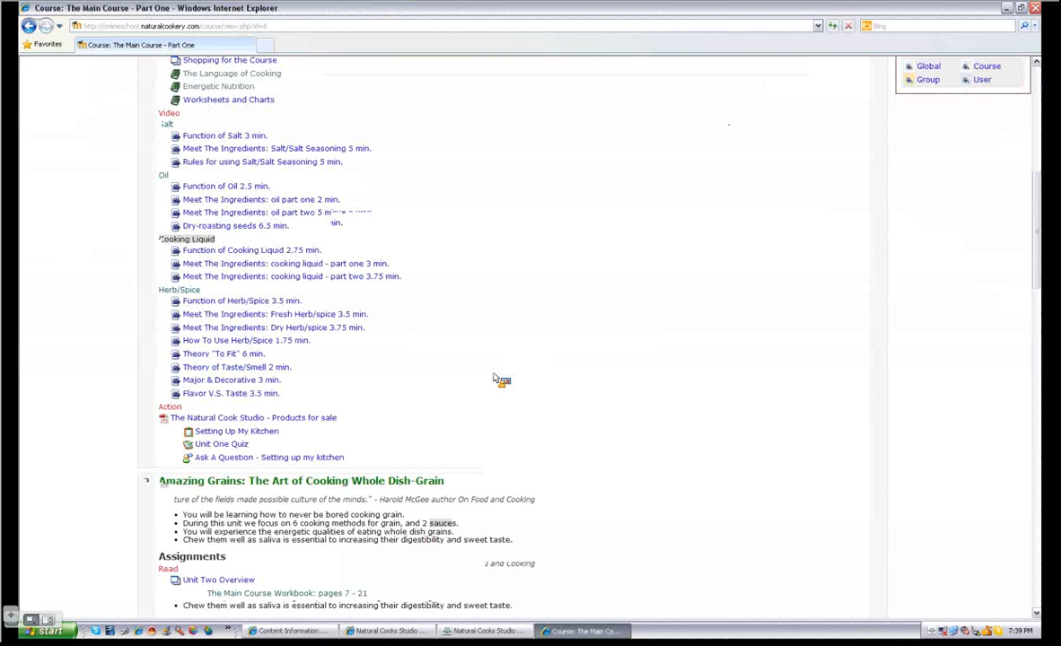
mouse_move(416, 370)
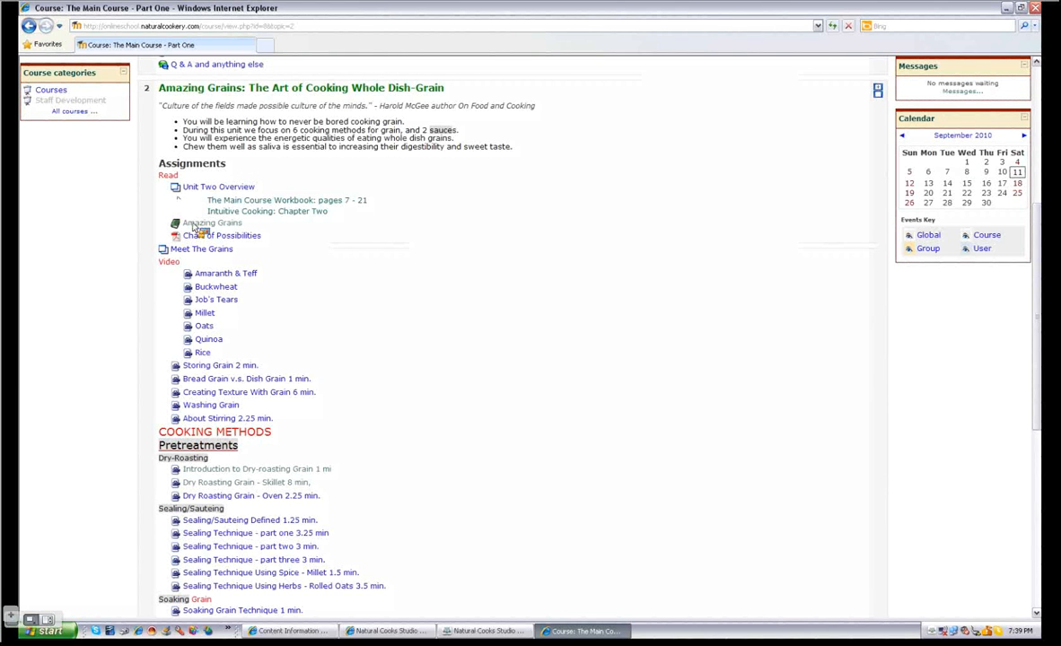
left_click(212, 222)
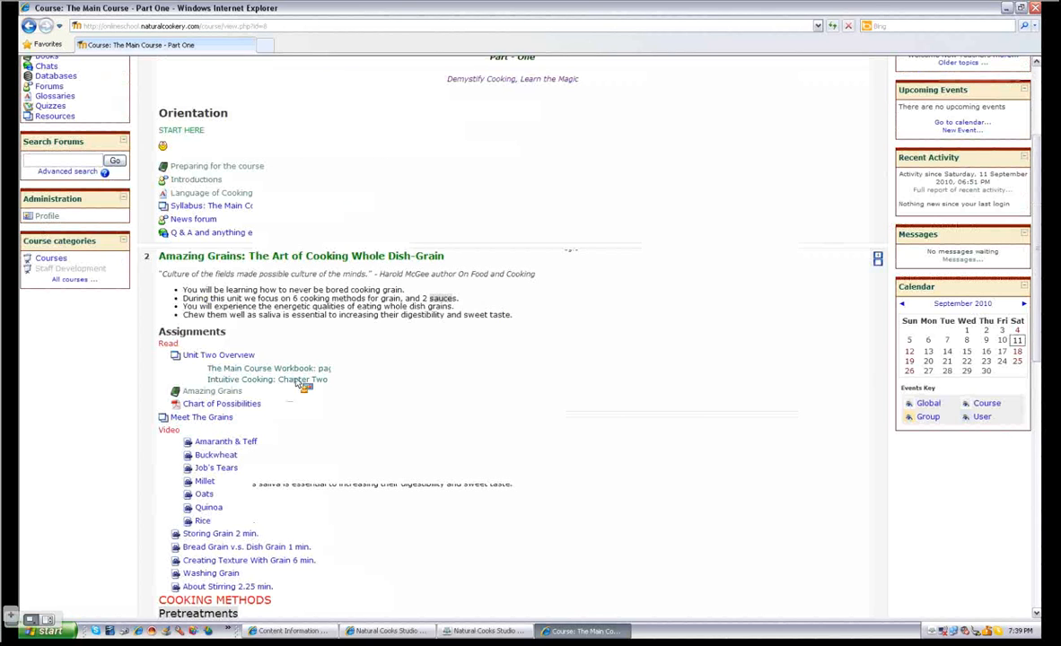
mouse_move(368, 165)
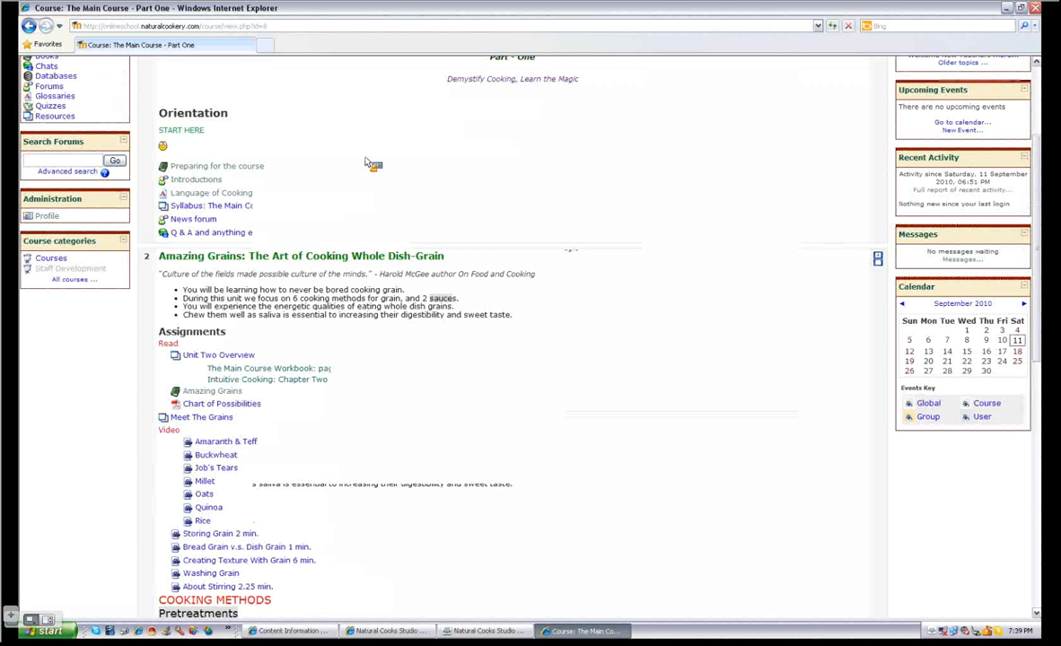
mouse_move(431, 18)
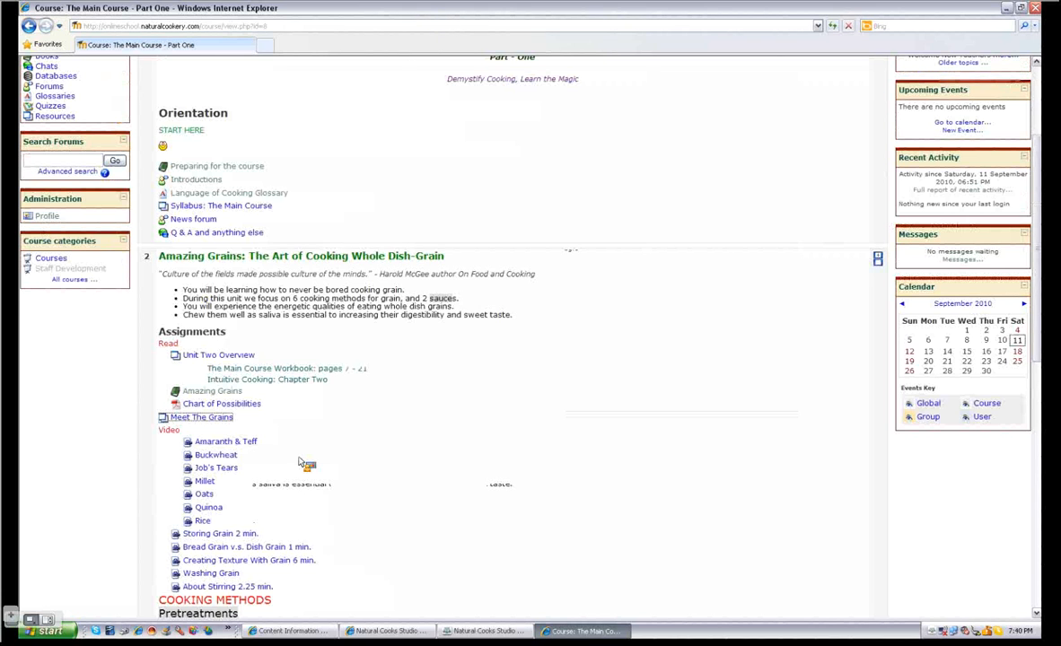
scroll("down", 3)
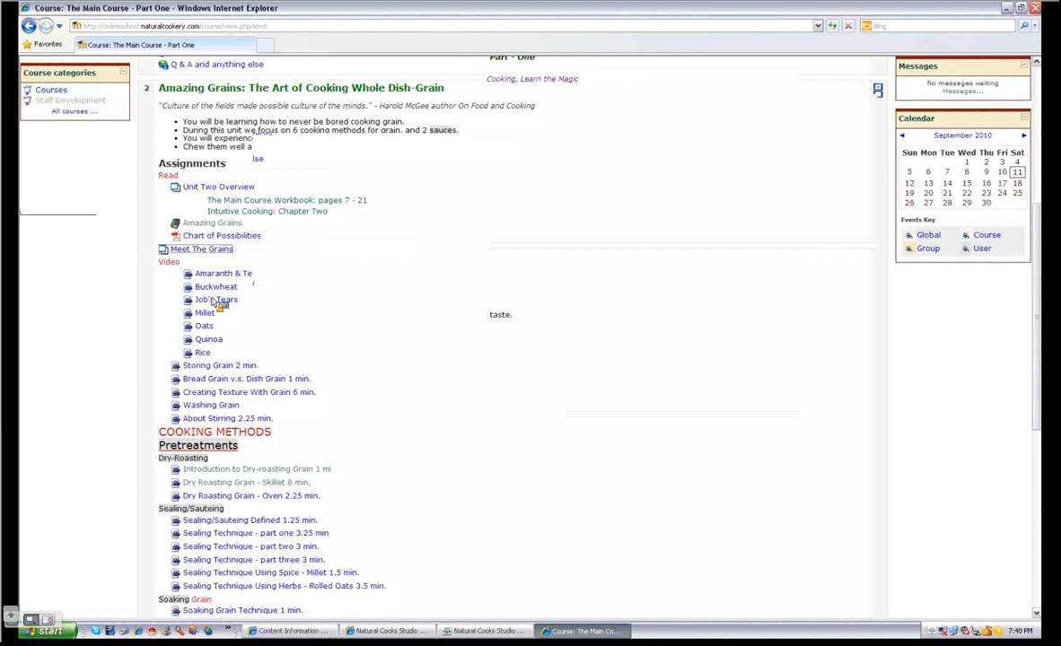
left_click(256, 469)
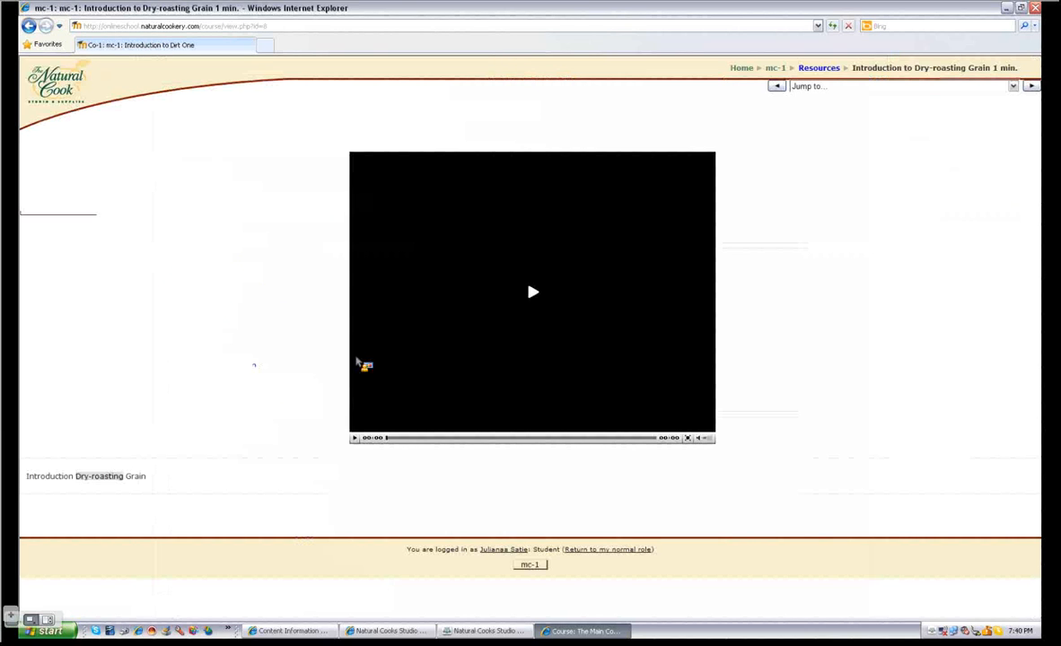
left_click(532, 291)
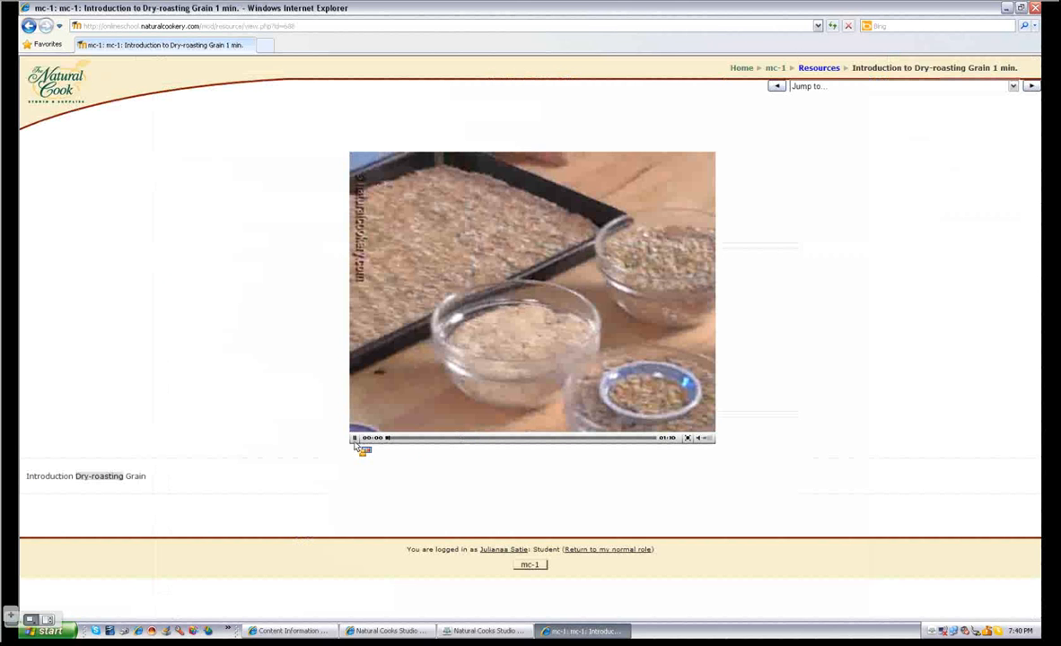
left_click(355, 438)
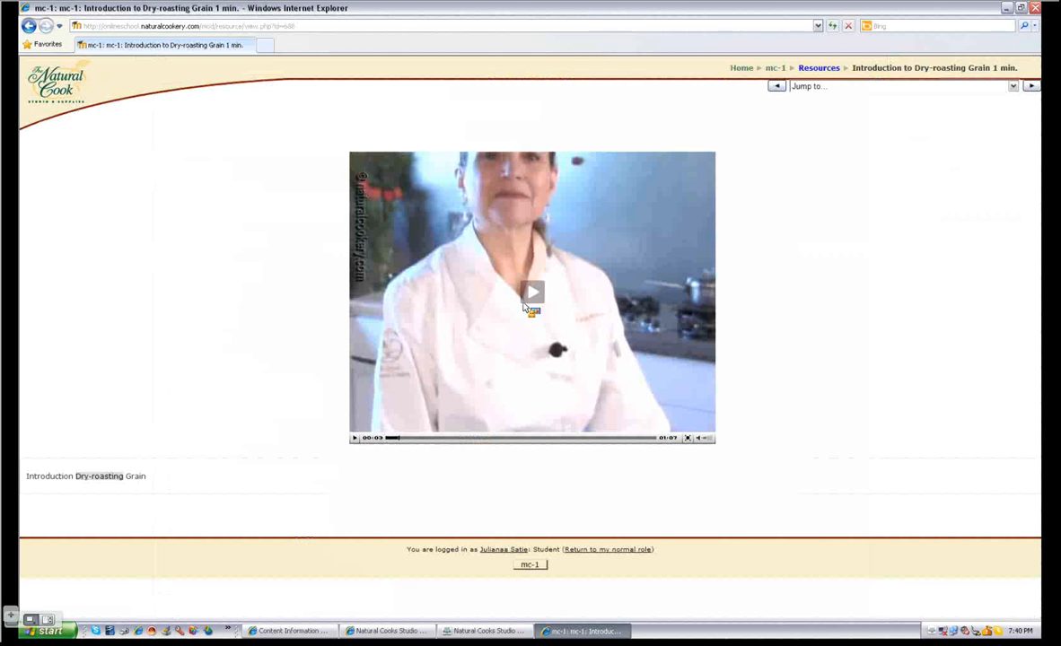
left_click(531, 292)
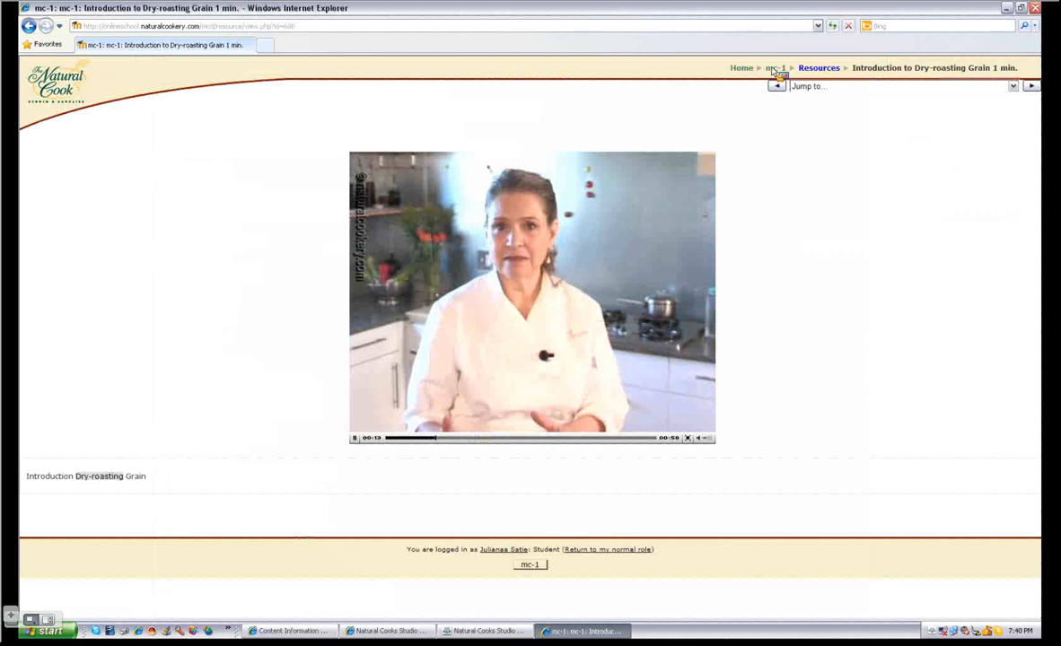
mouse_move(200, 550)
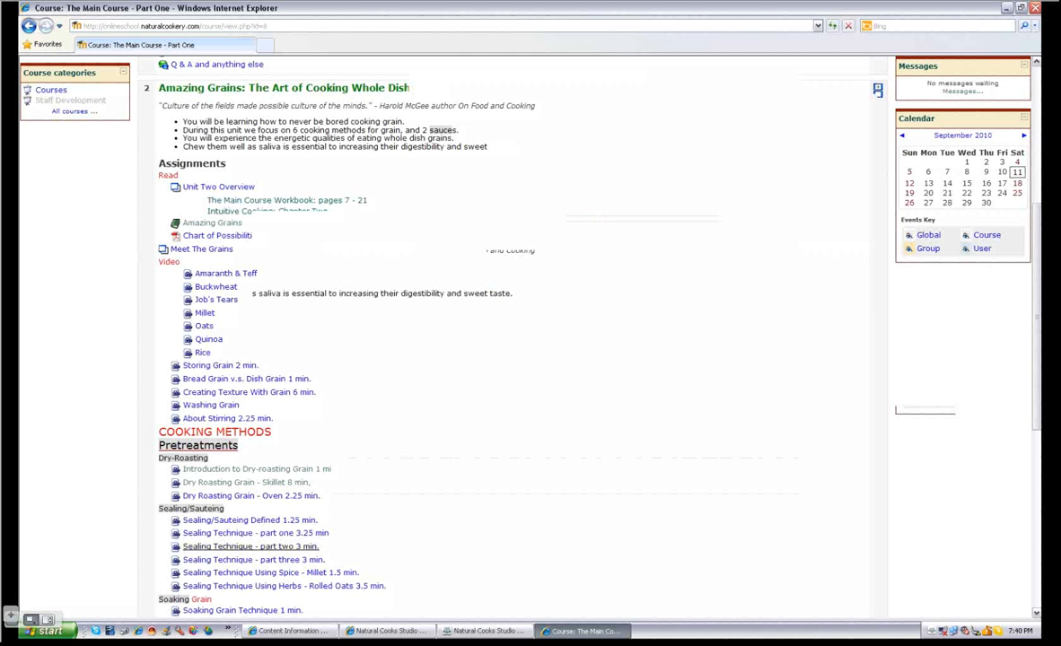
mouse_move(157, 535)
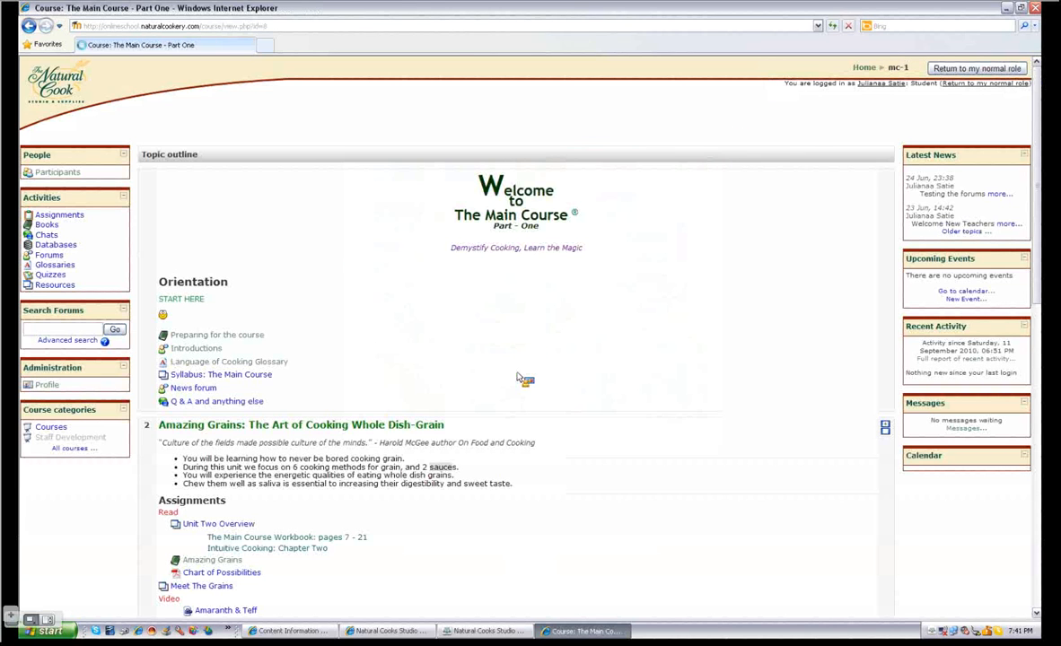
mouse_move(507, 368)
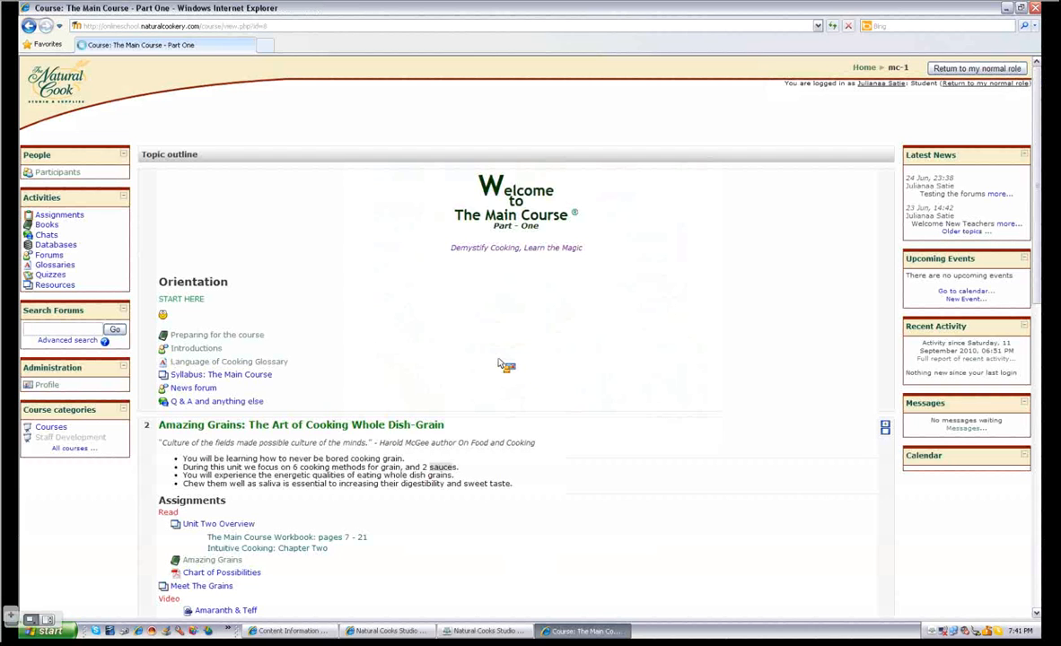
scroll("down", 3)
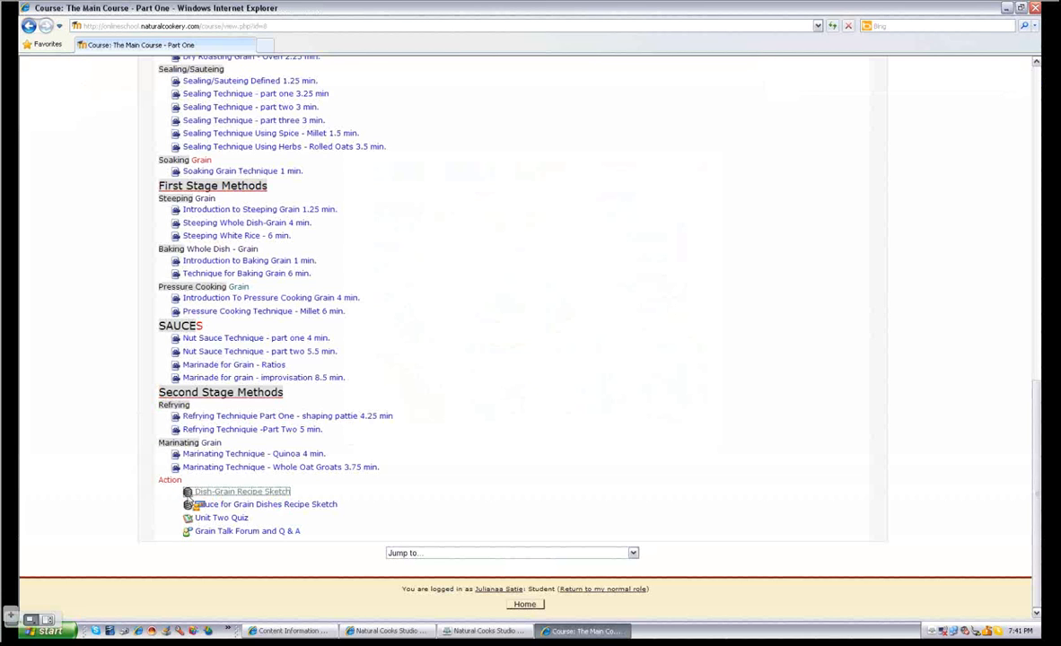
Start a new Dish-Grain Recipe Sketch entry with quinoa as the grain
left_click(241, 491)
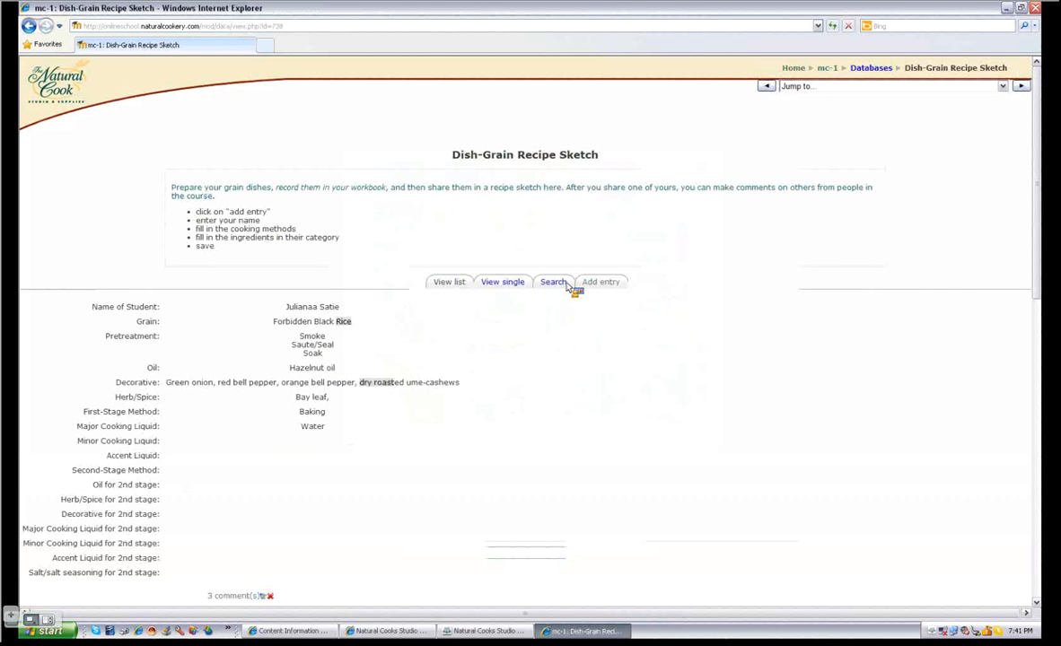
mouse_move(600, 285)
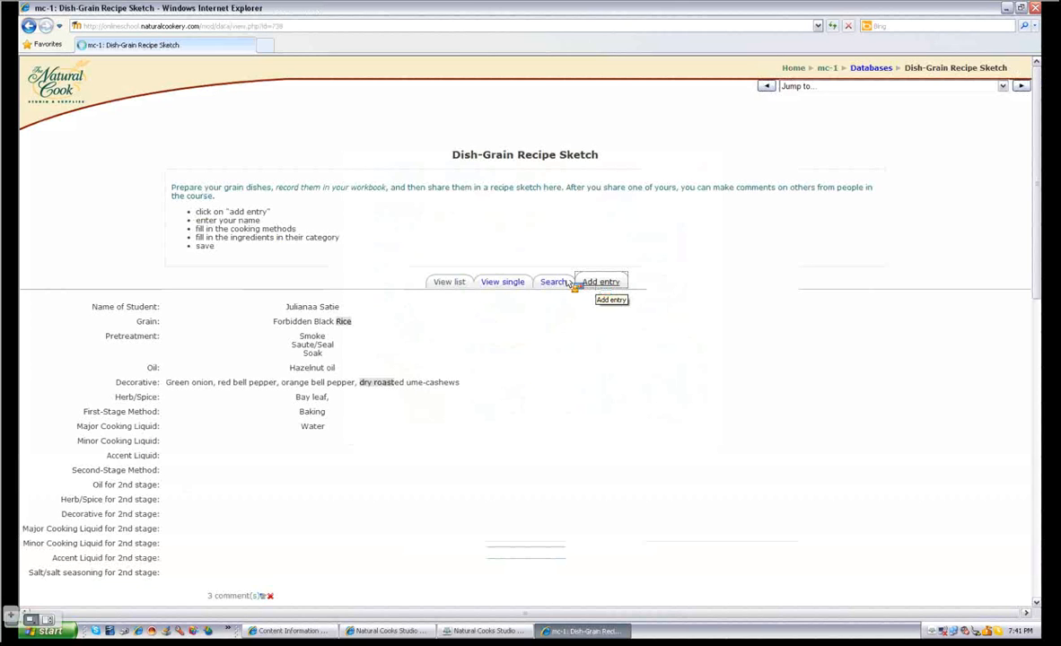
left_click(600, 282)
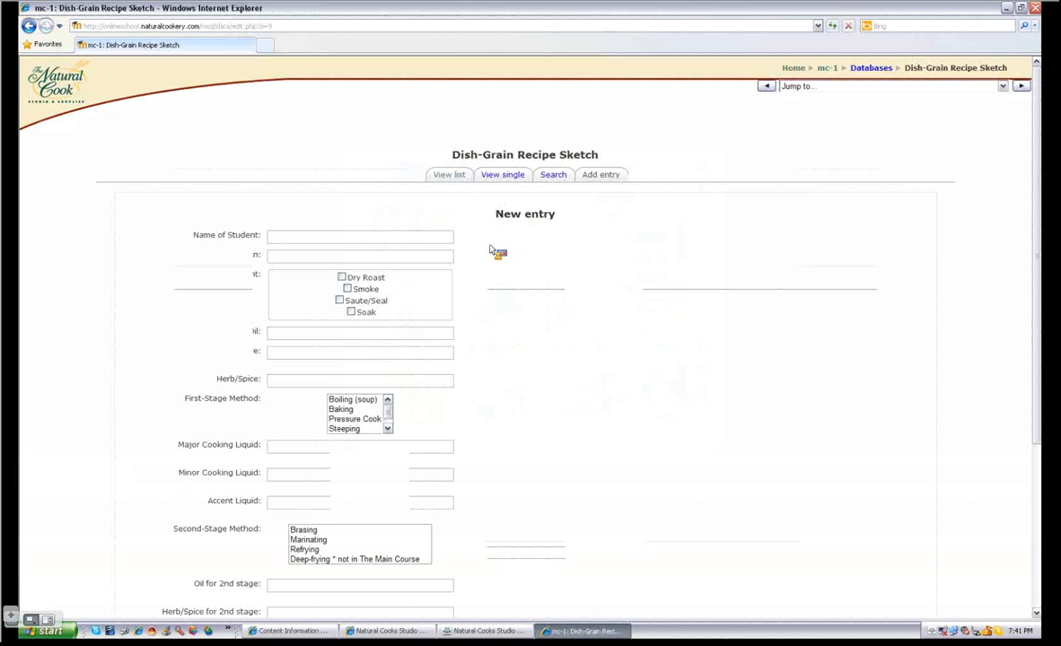
type("julianna")
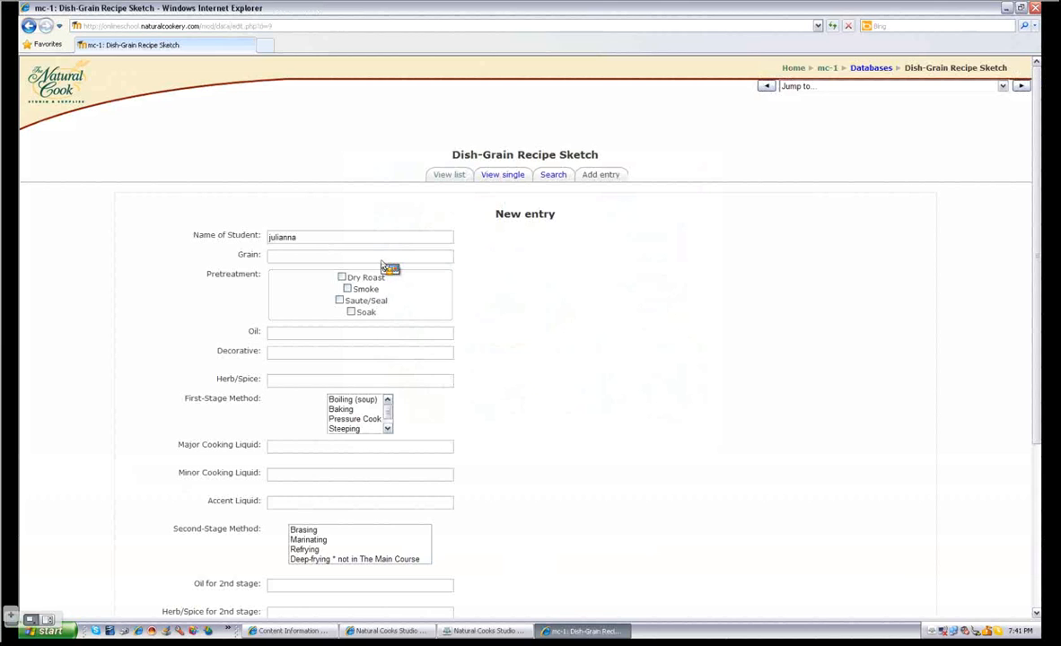
type("quinoa")
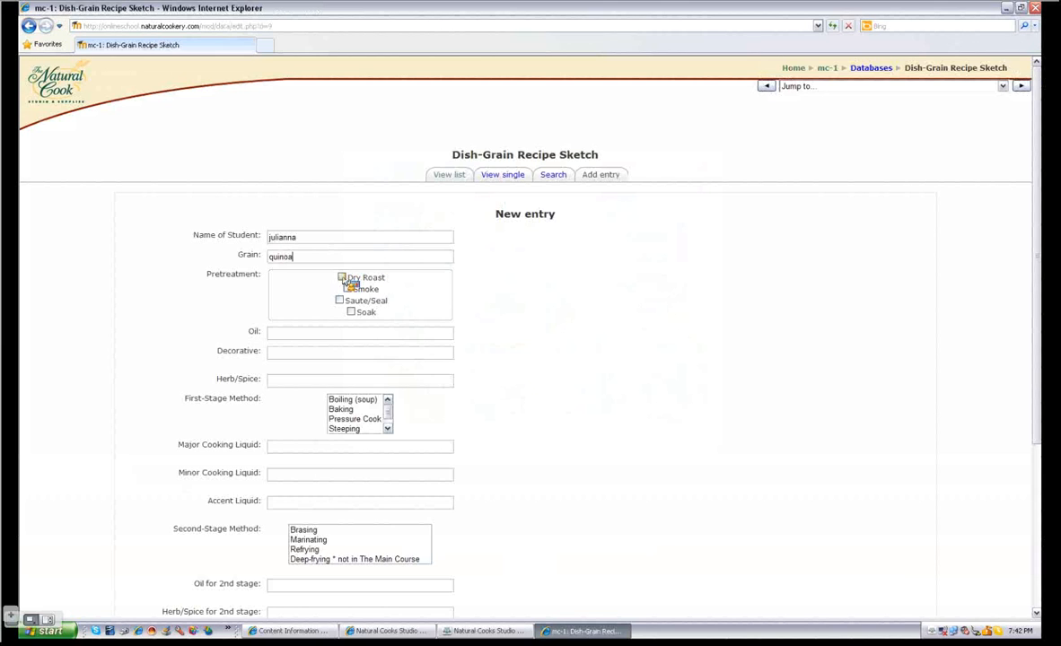
Mark Dry Roast and Saute/Seal pretreatments, olive oil, and red onion as decorative
left_click(341, 276)
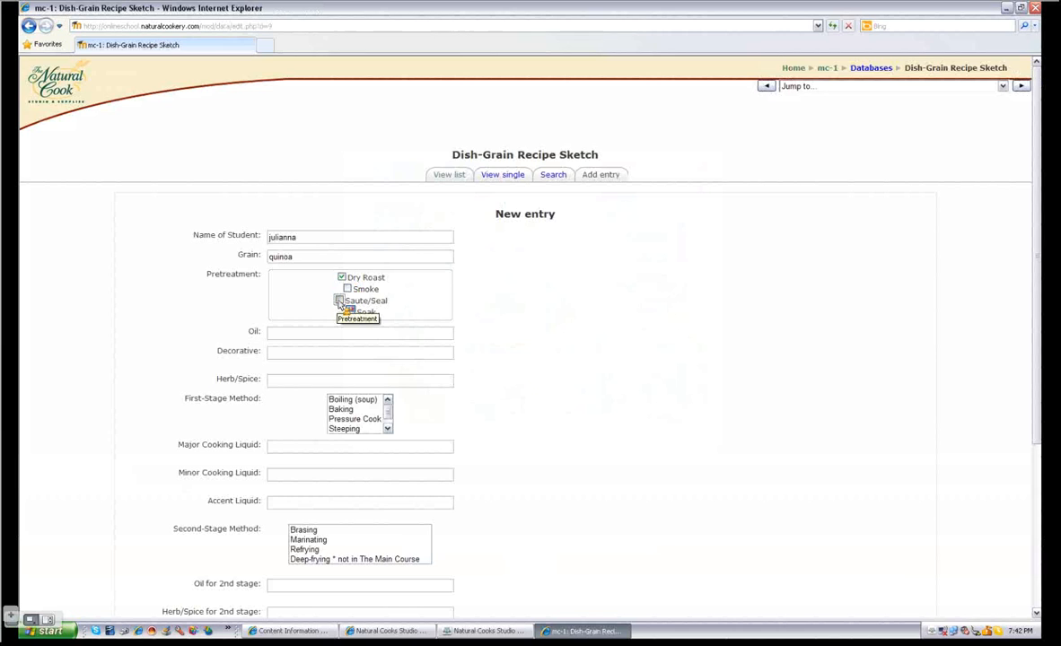
left_click(339, 300)
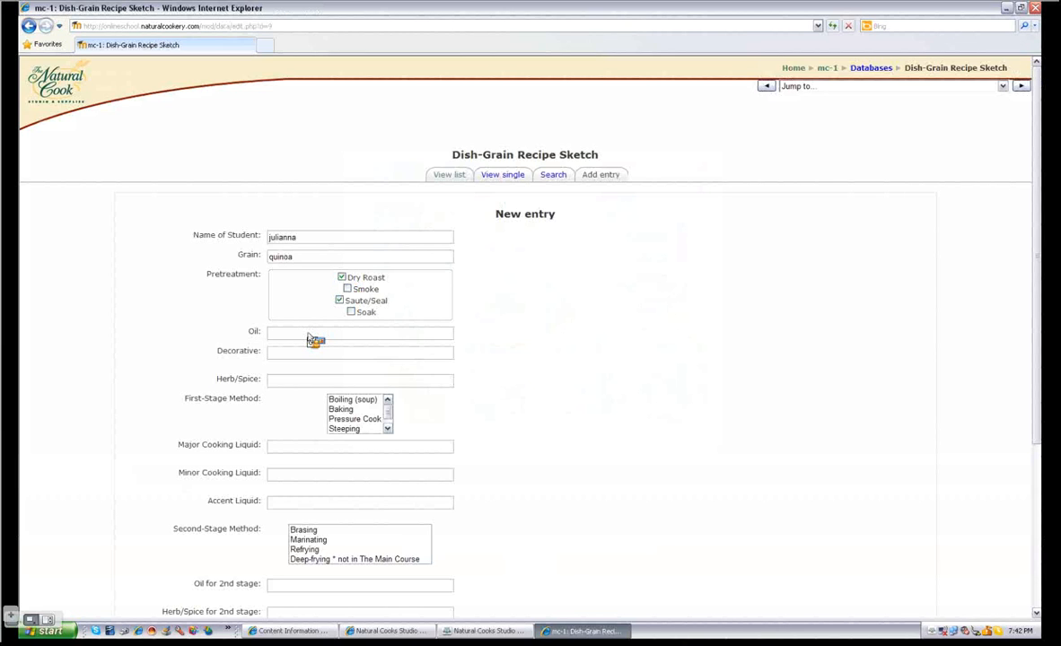
type("olive")
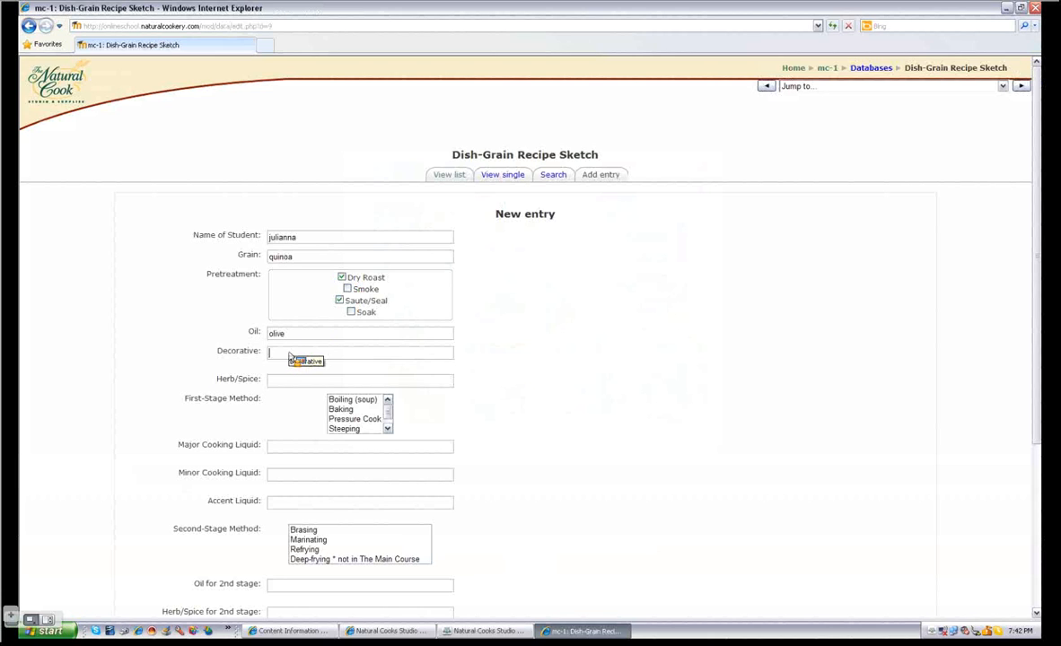
type("red")
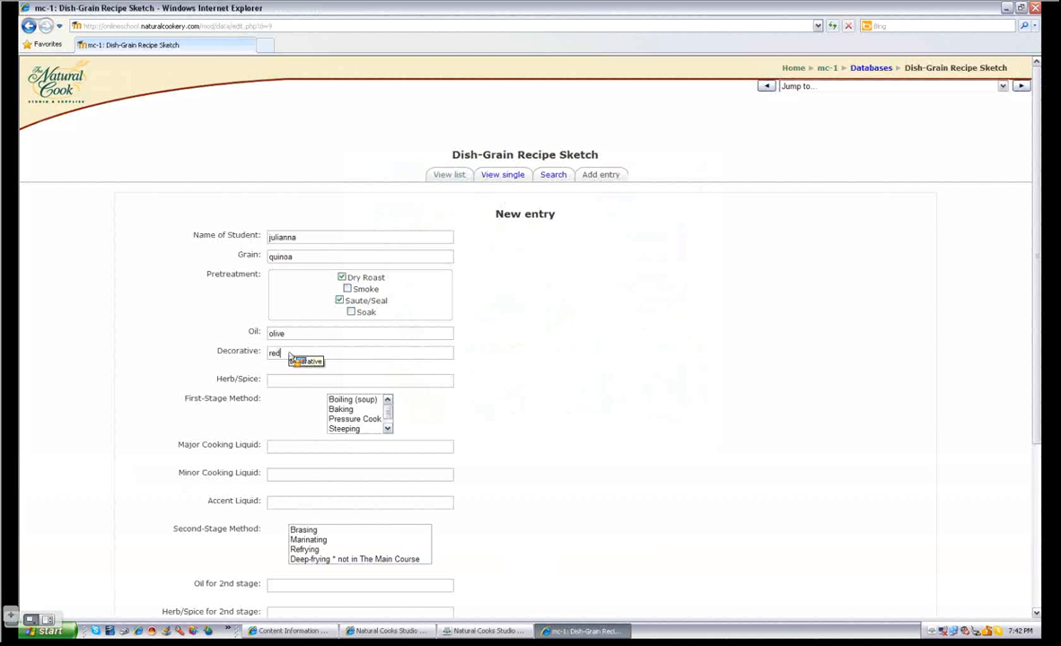
type("onion")
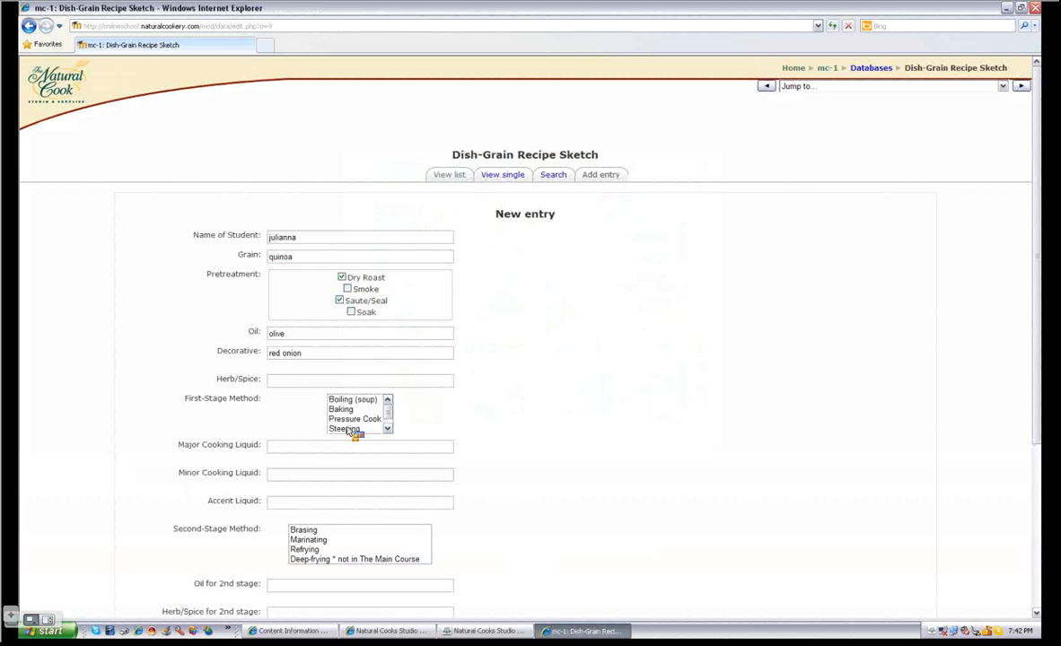
Choose Pressure Cook as the first-stage method, with water and lemon juice as liquids
left_click(355, 419)
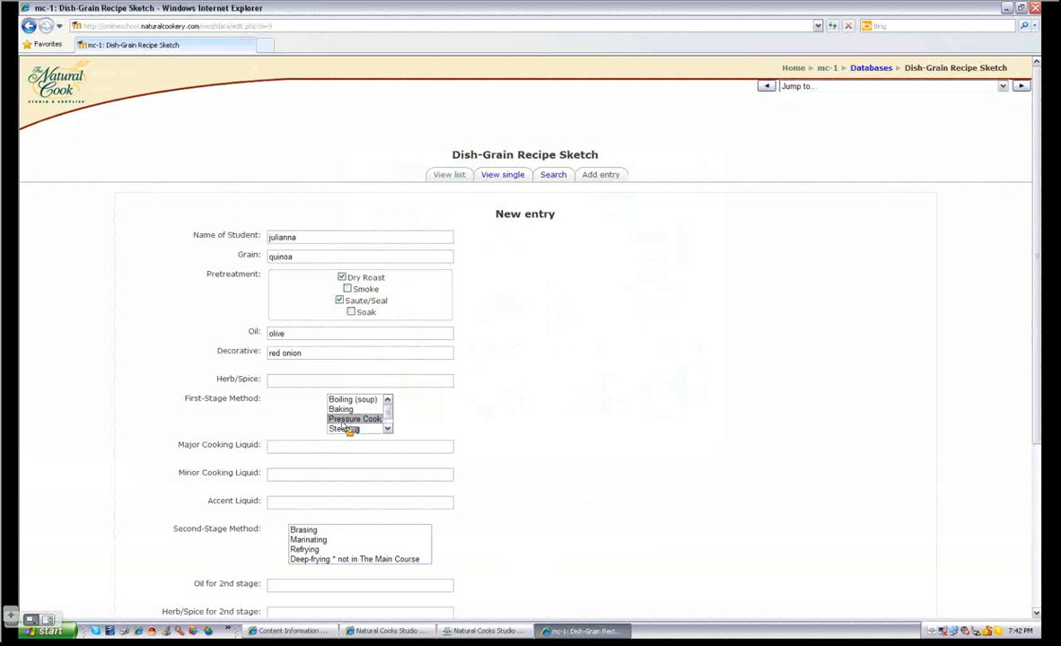
mouse_move(346, 468)
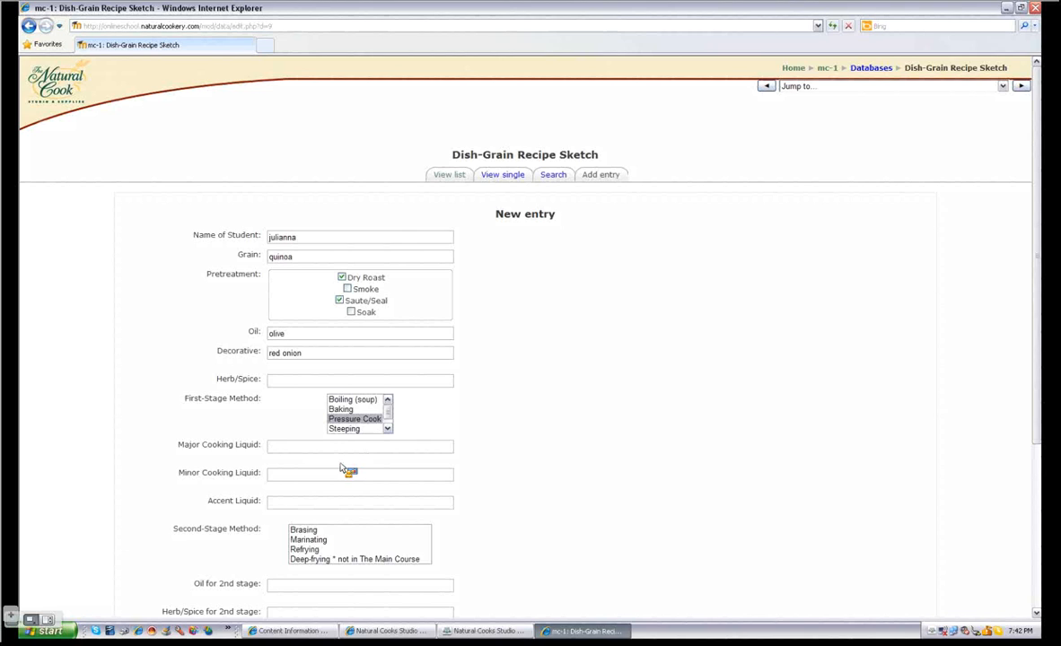
type("w")
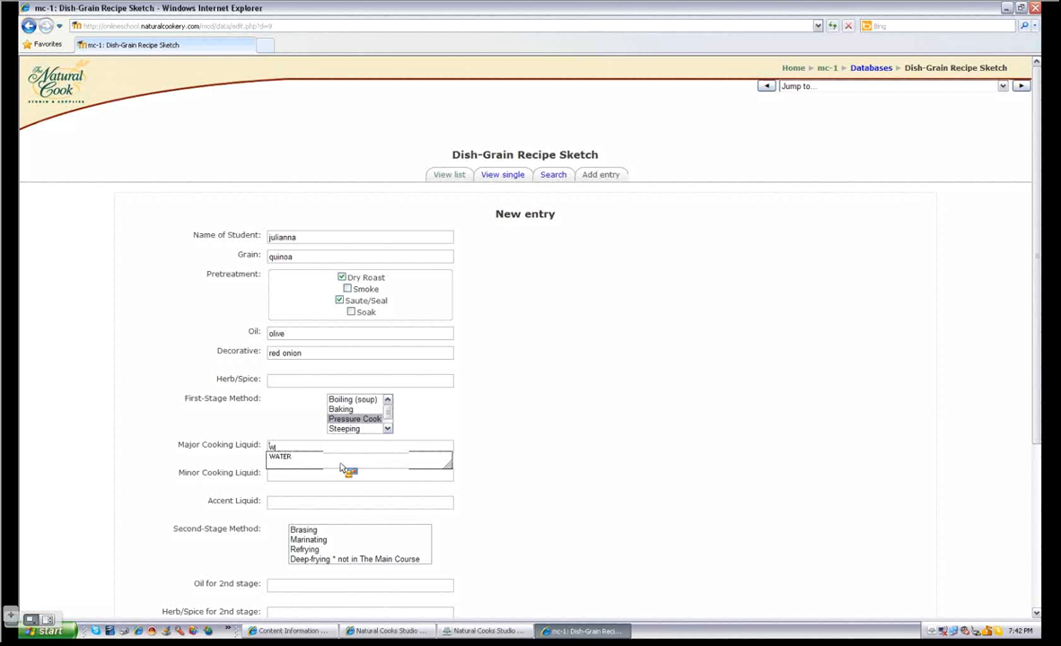
left_click(280, 455)
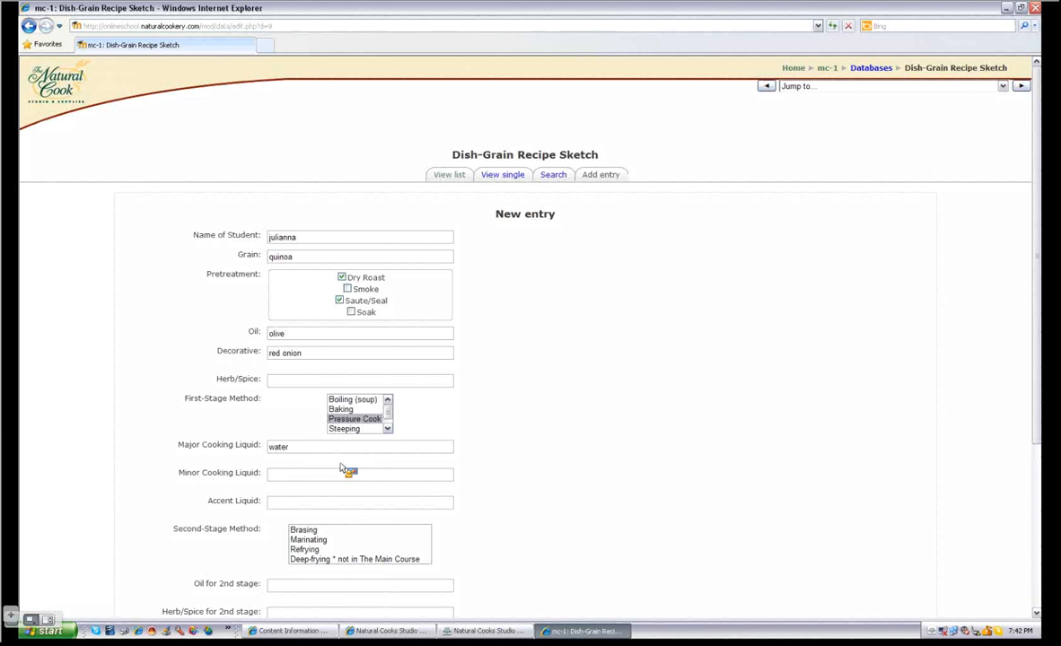
type("lemon")
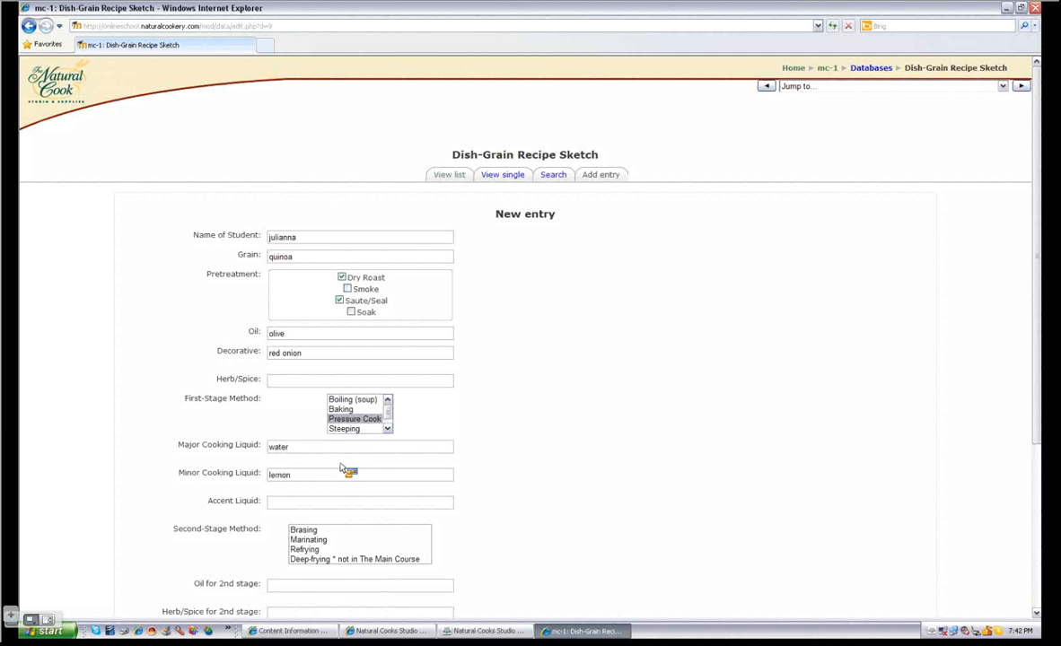
type("juice")
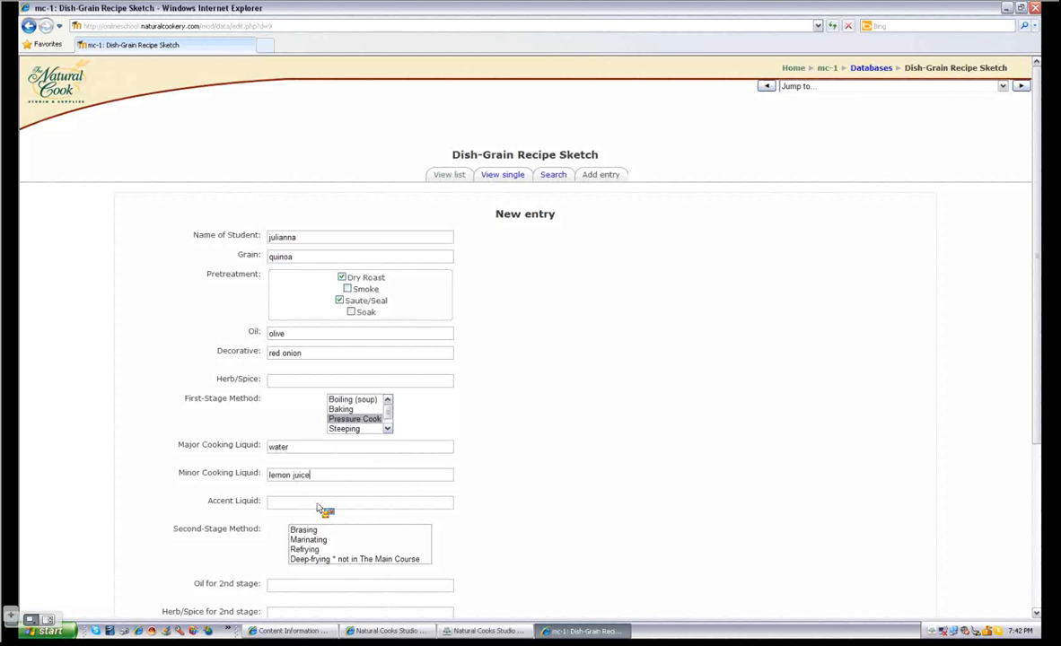
scroll("down", 3)
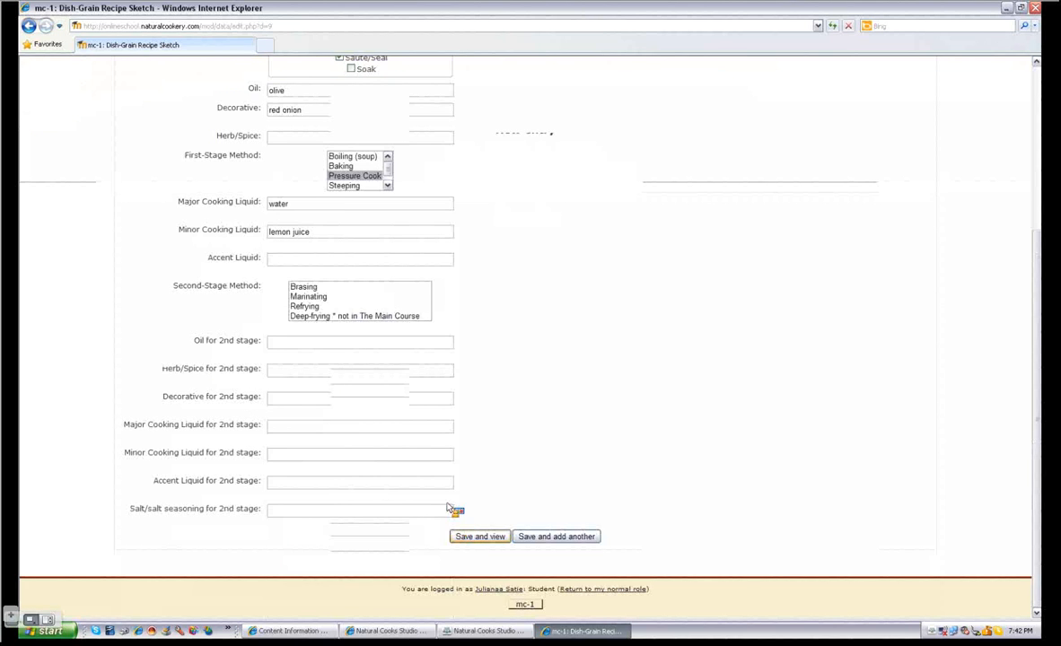
Continue past the save confirmation and browse the entry list to the quinoa sketch
left_click(478, 536)
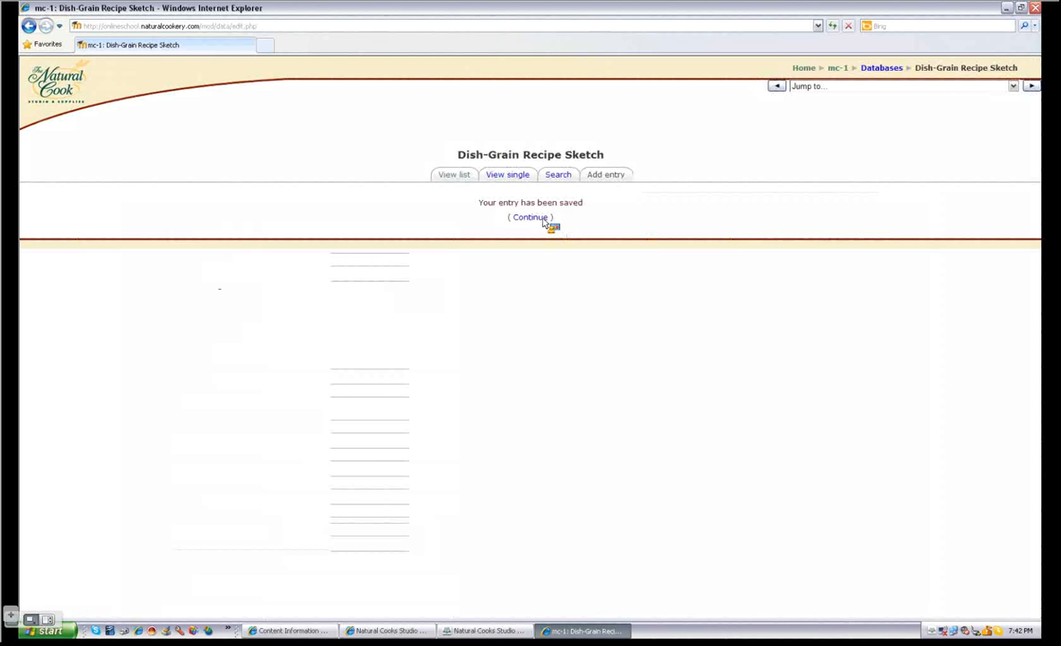
left_click(530, 218)
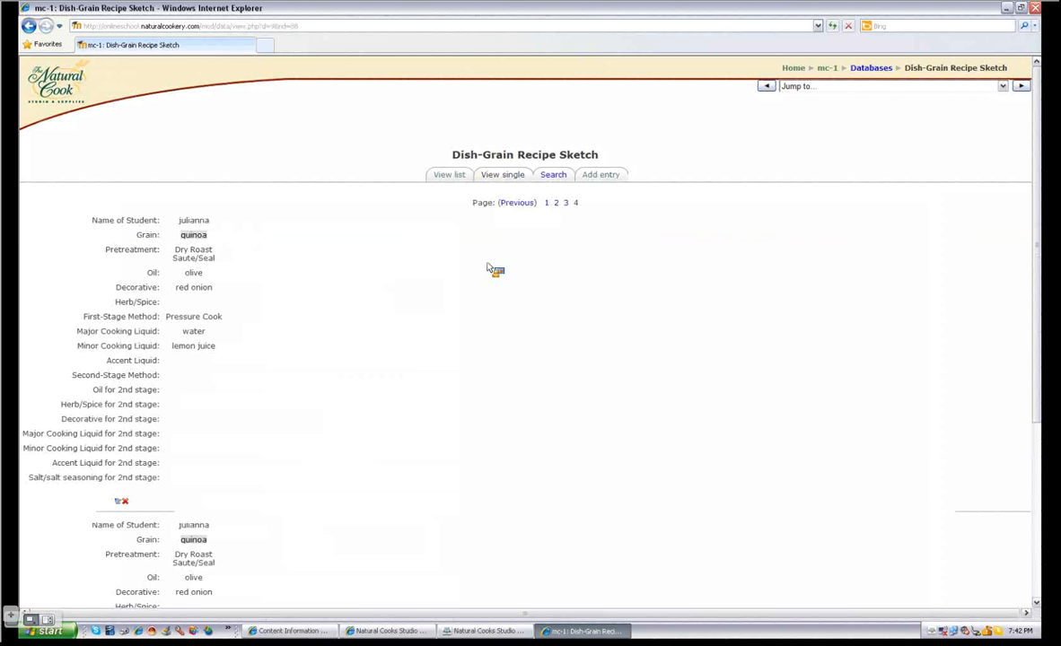
mouse_move(403, 309)
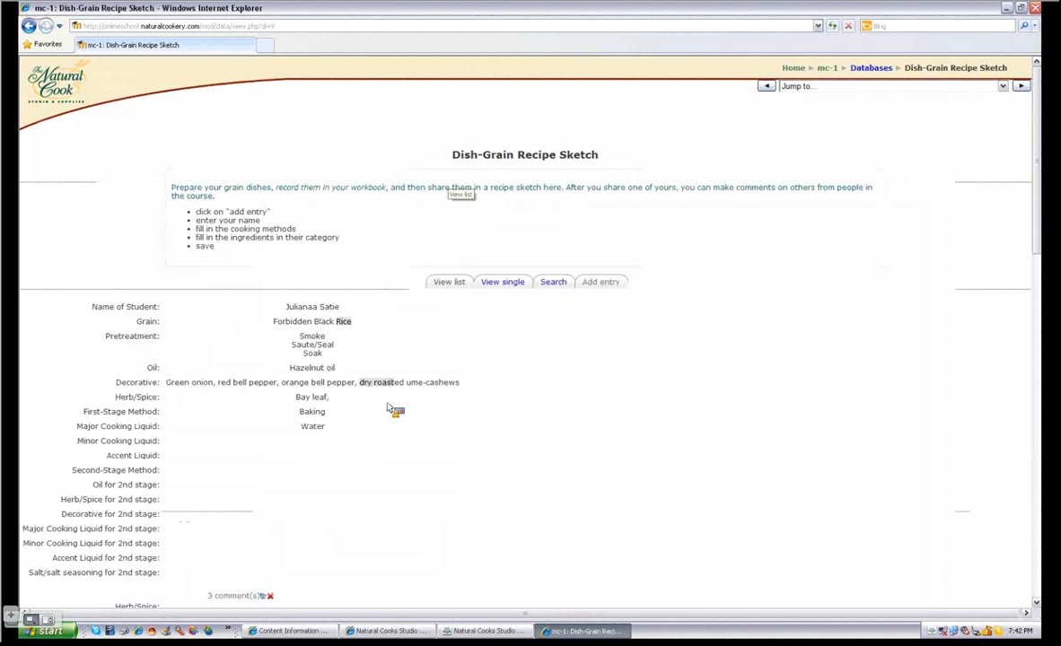
scroll("down", 3)
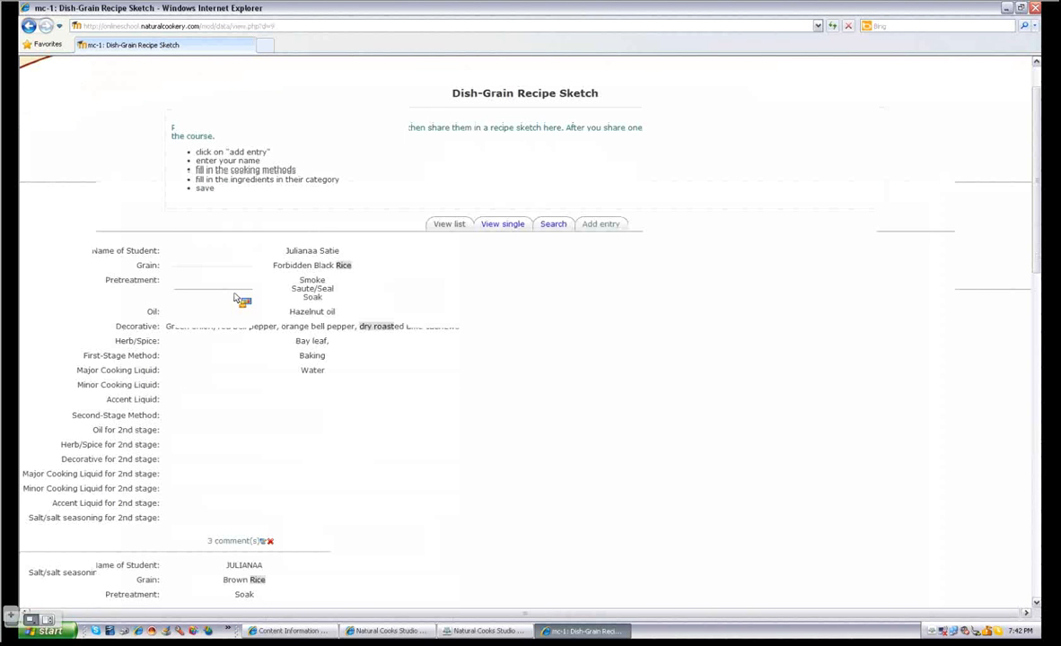
scroll("down", 3)
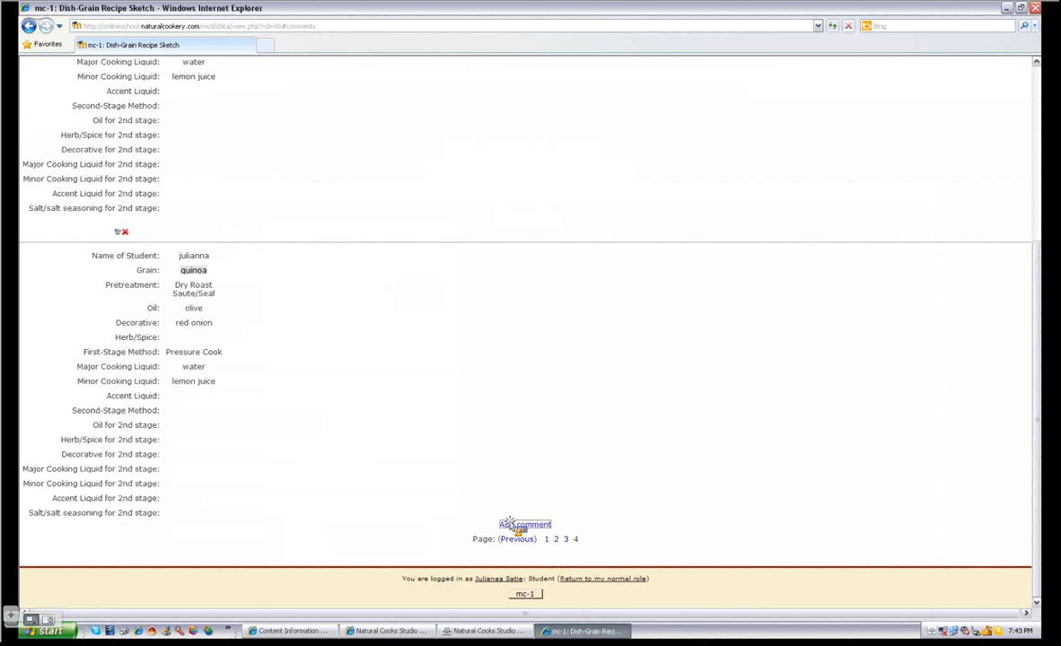
Post a comment on the quinoa entry: great but boring, and a nut sauce helped
left_click(525, 524)
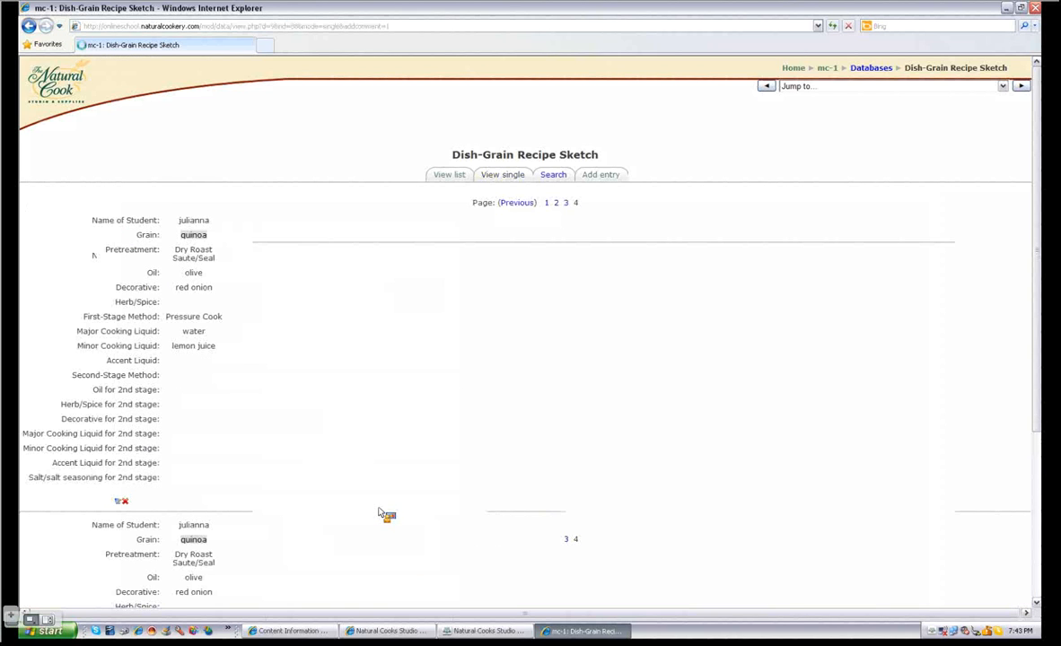
type("this")
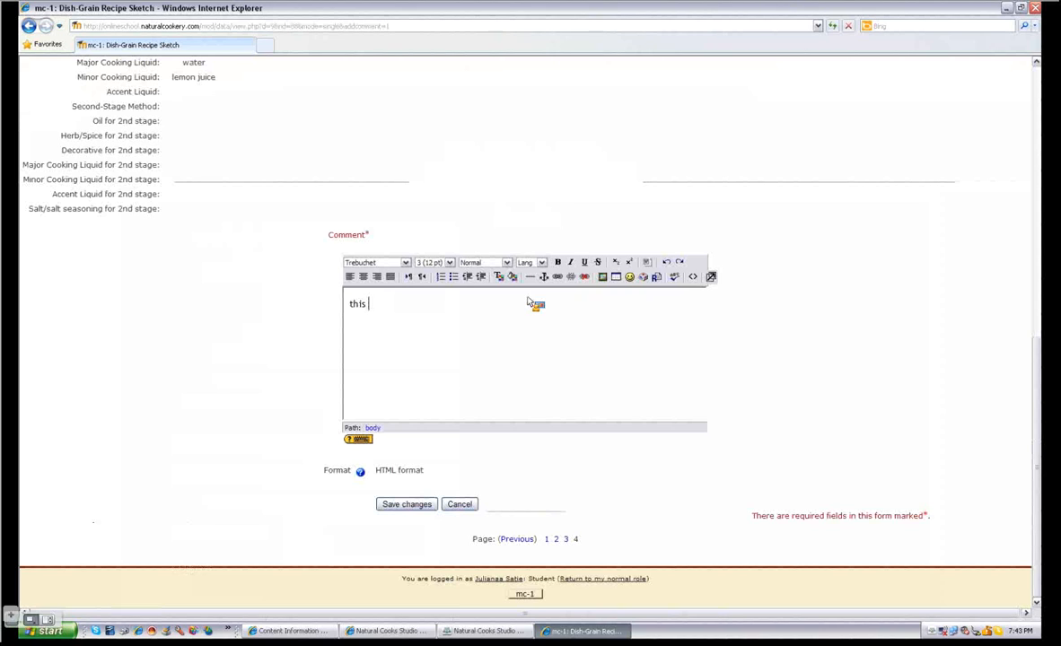
type("dish wass")
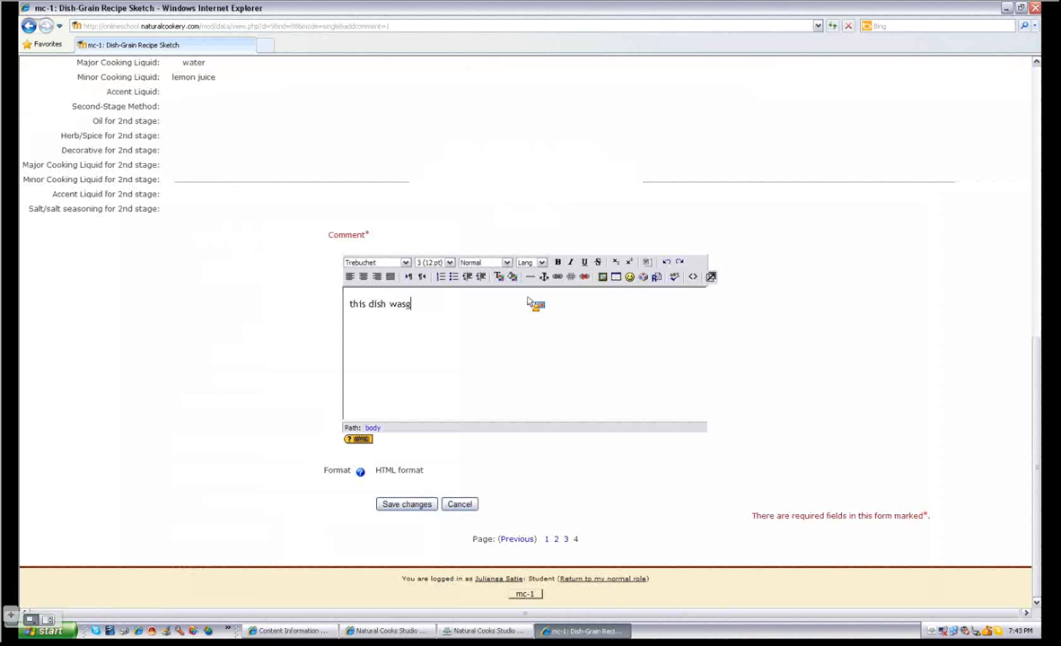
type("great")
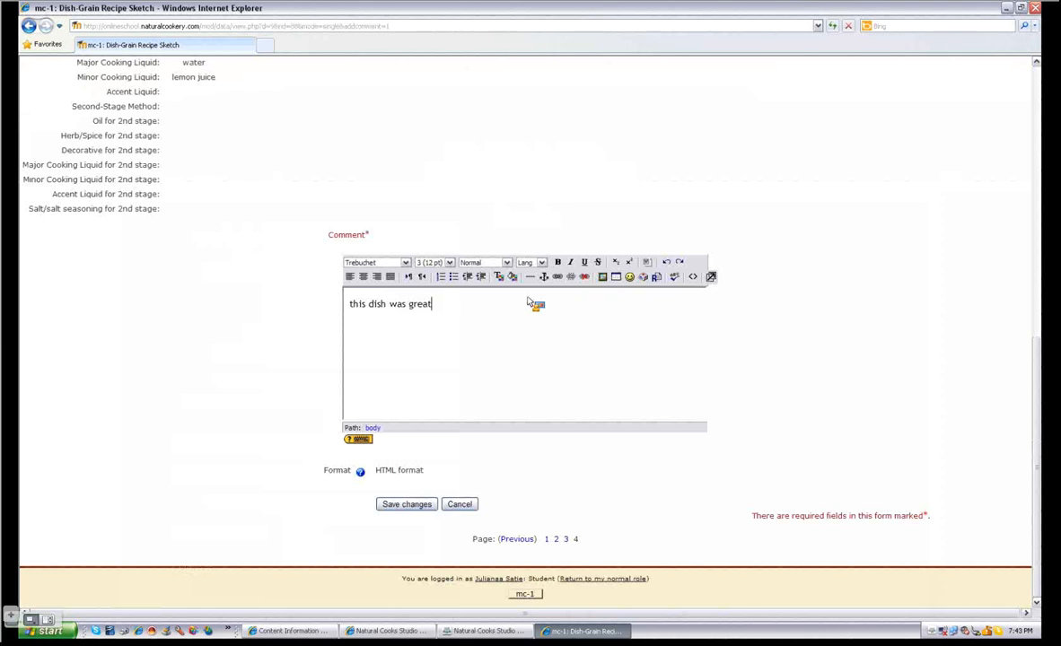
type("1 bu")
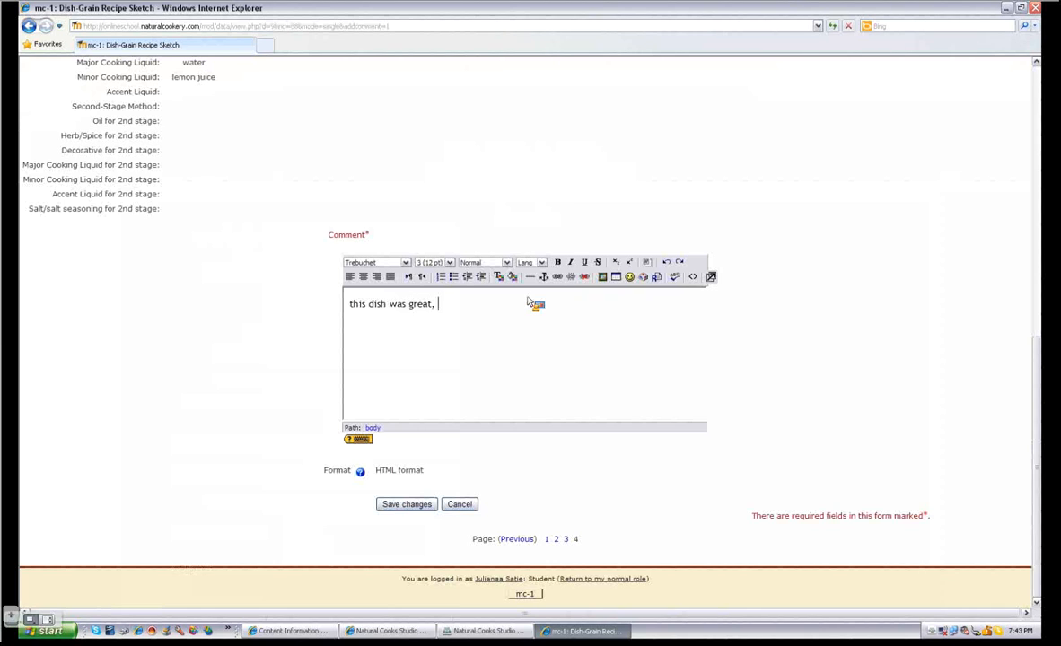
type("but...")
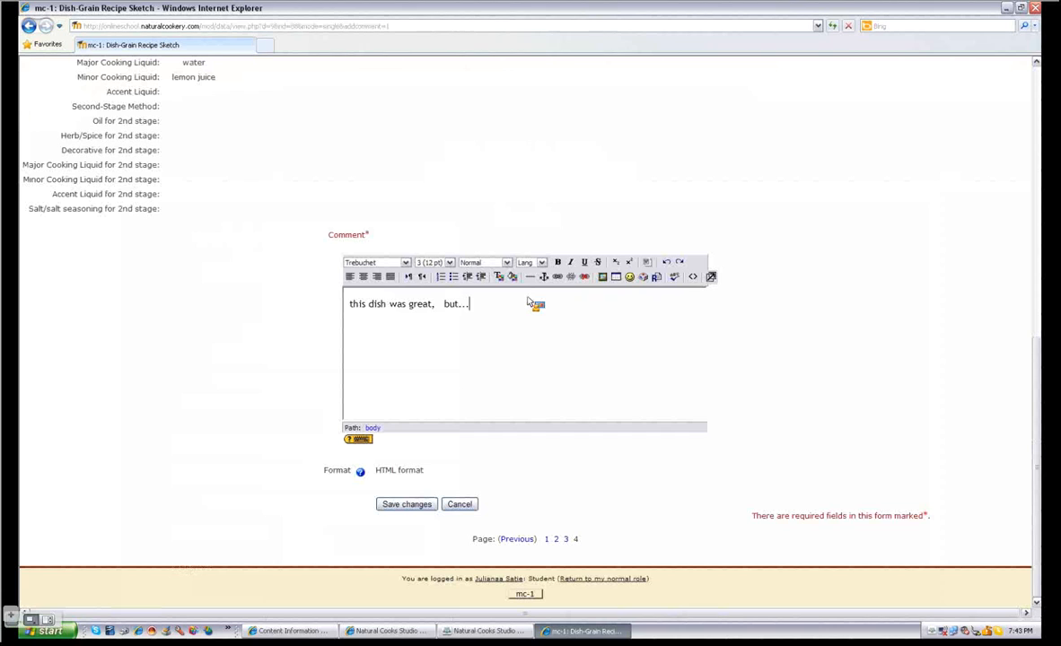
type("boring...")
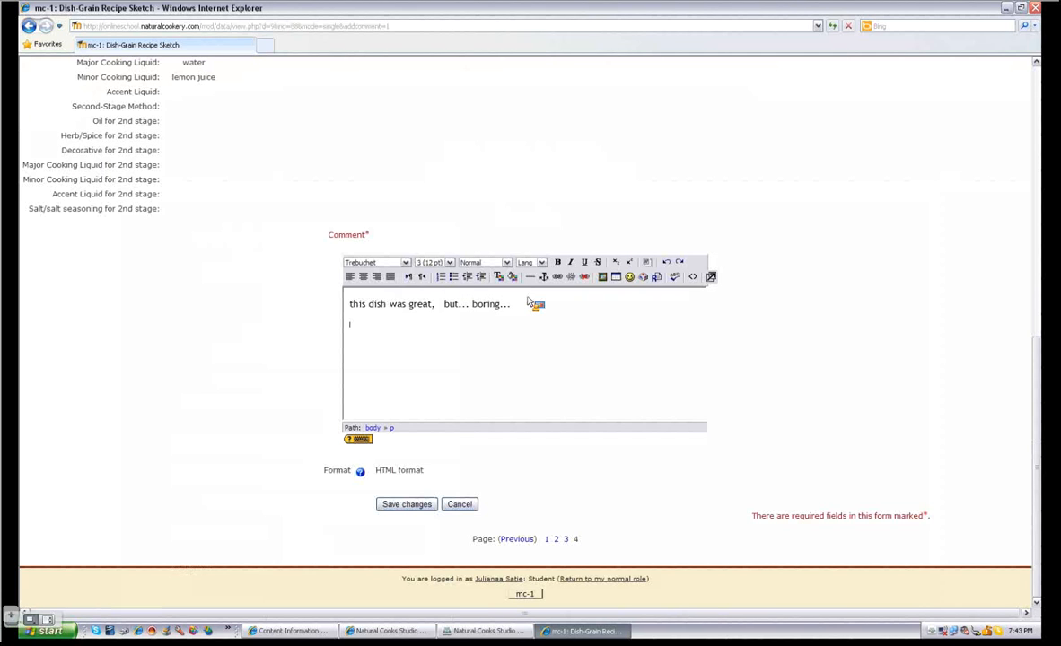
type("I tried it a nut")
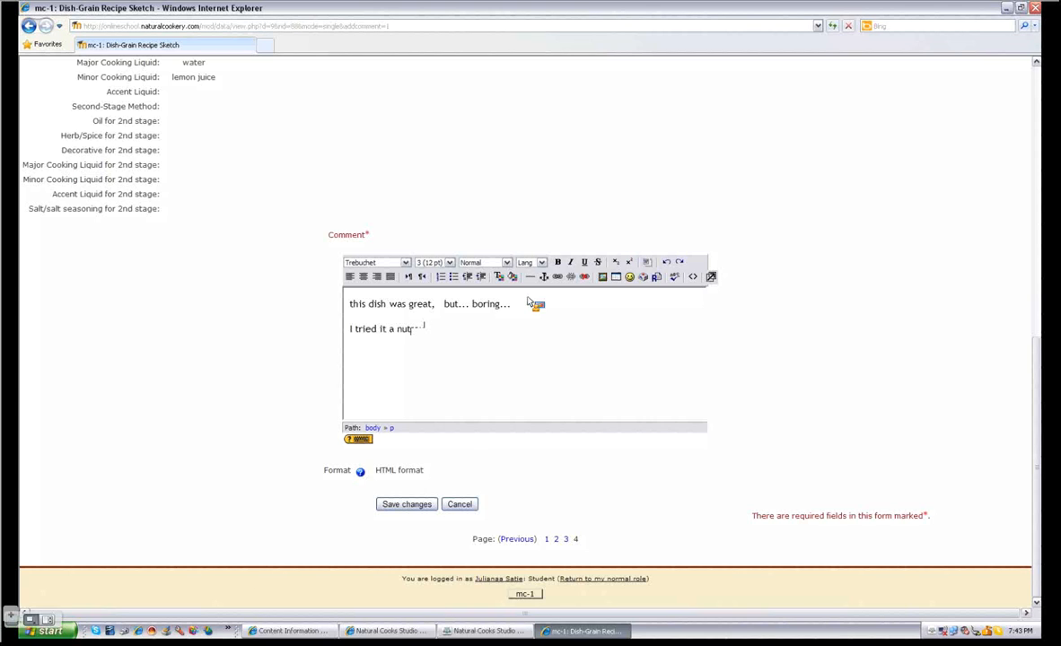
type("sauce")
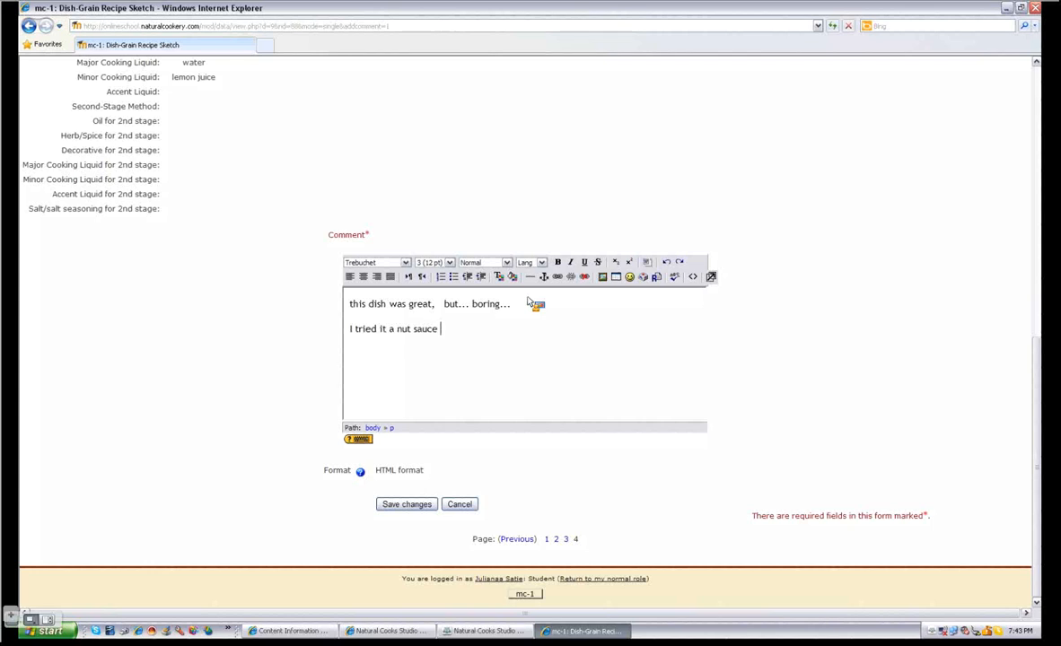
type("and it helped")
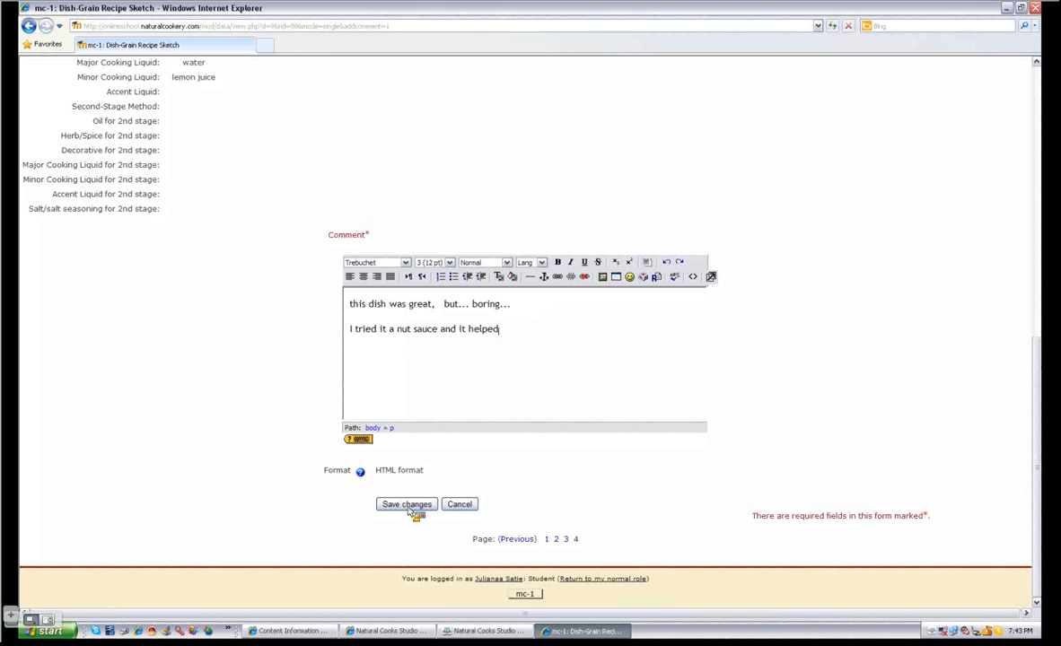
left_click(407, 503)
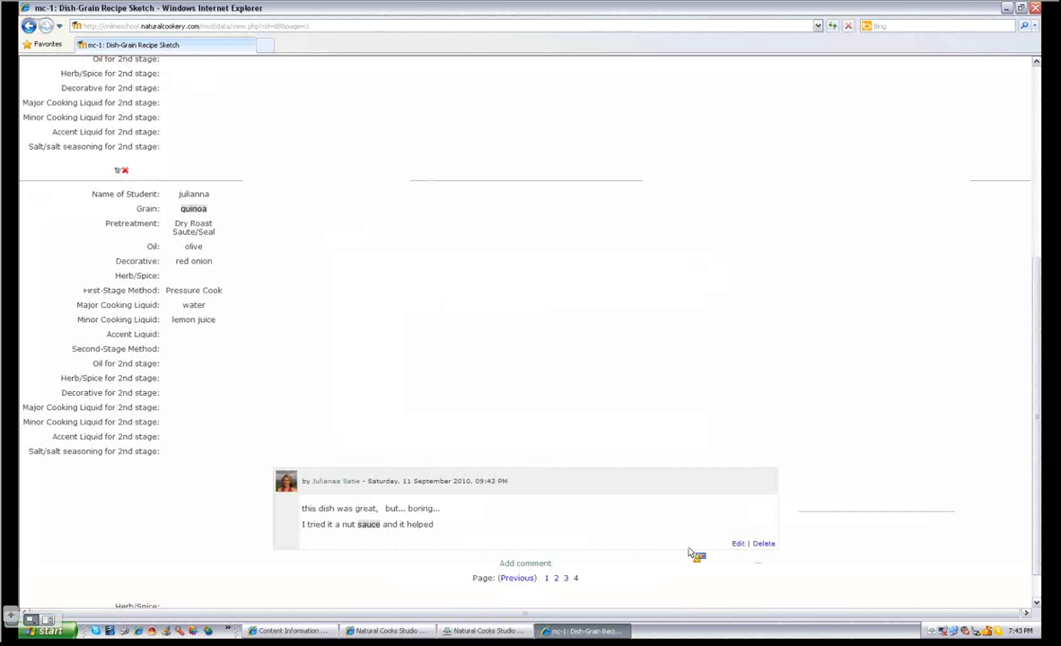
mouse_move(525, 563)
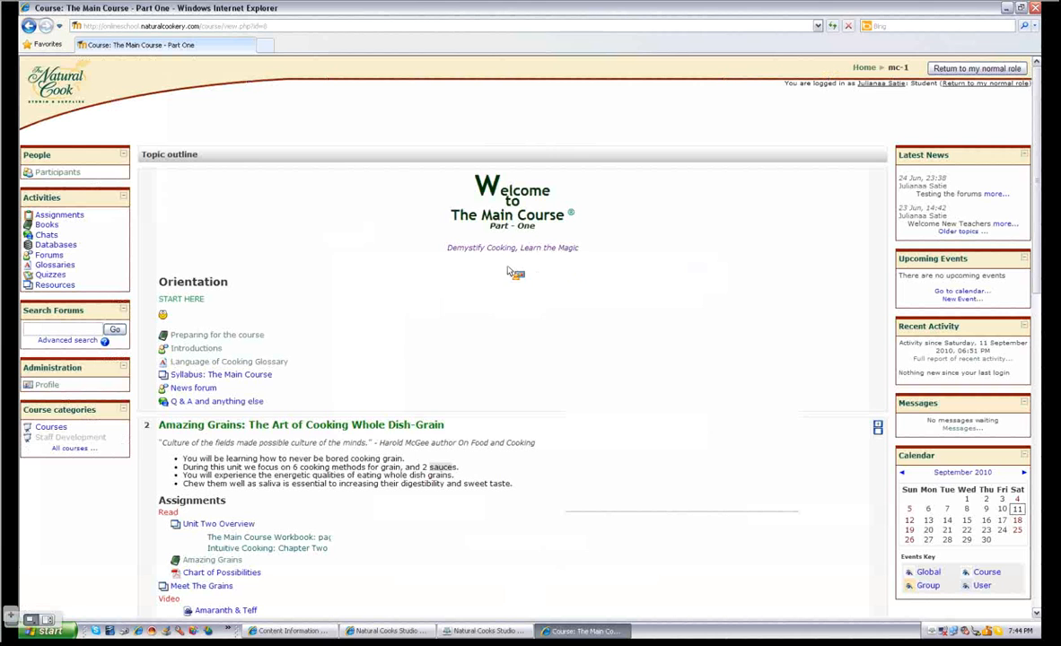
mouse_move(453, 315)
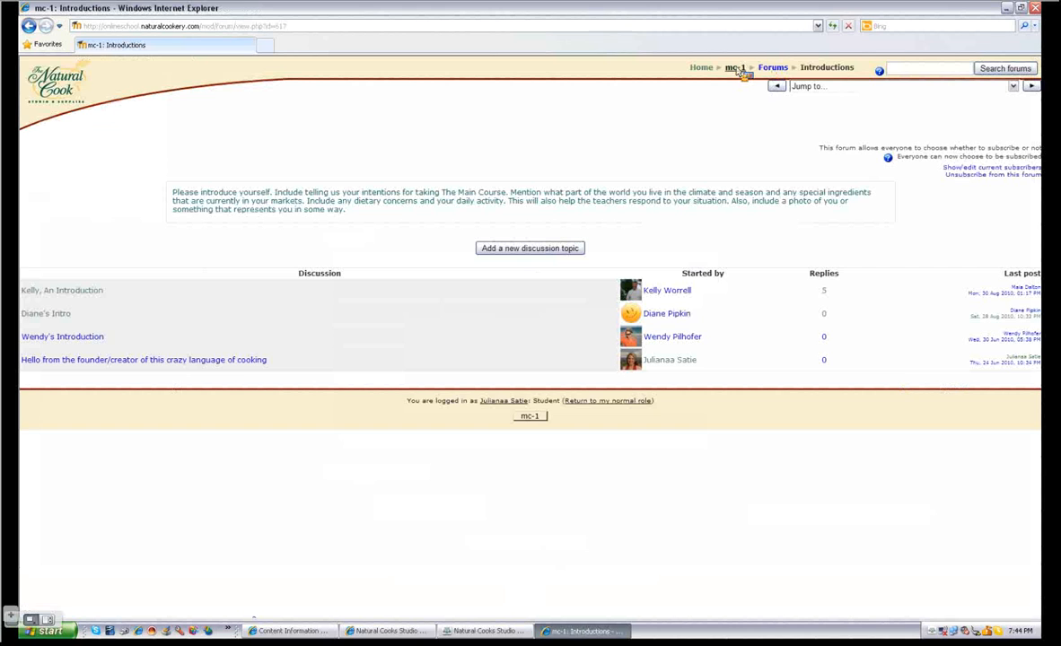
Return from the Introductions forum to the mc-1 course page and scroll to the Action section
left_click(734, 68)
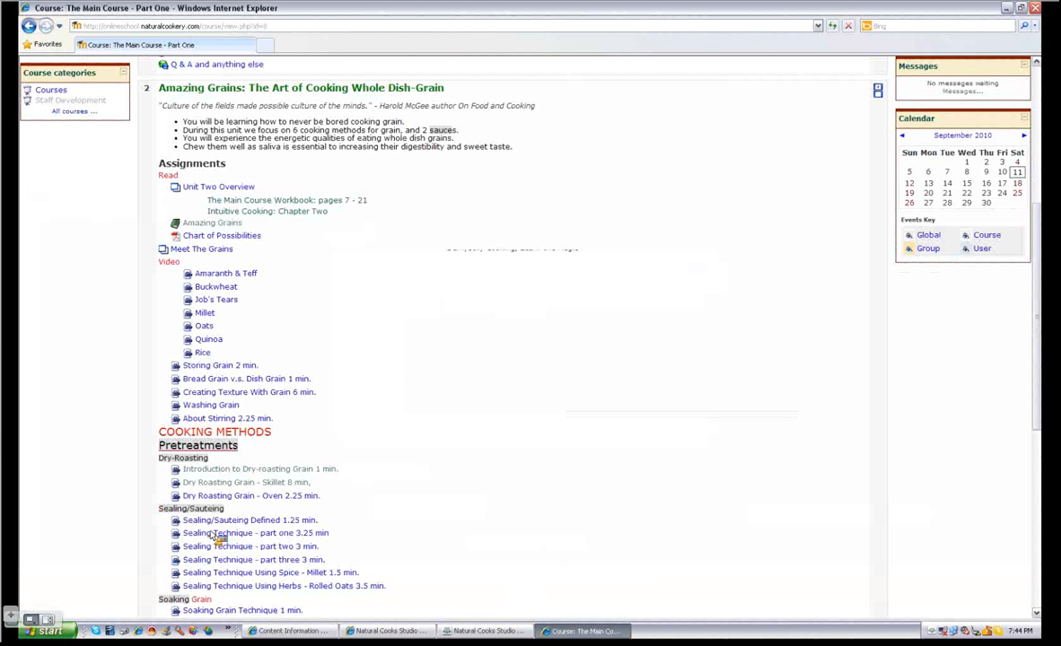
scroll("down", 3)
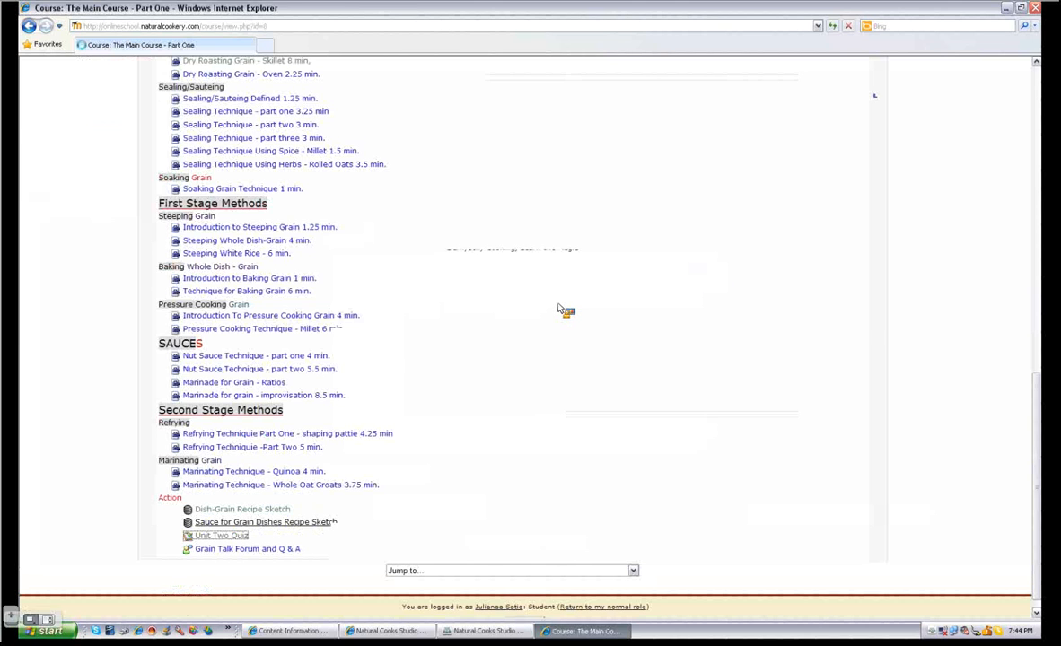
Open Unit Two Quiz and resume the last attempt to review its answers
left_click(222, 535)
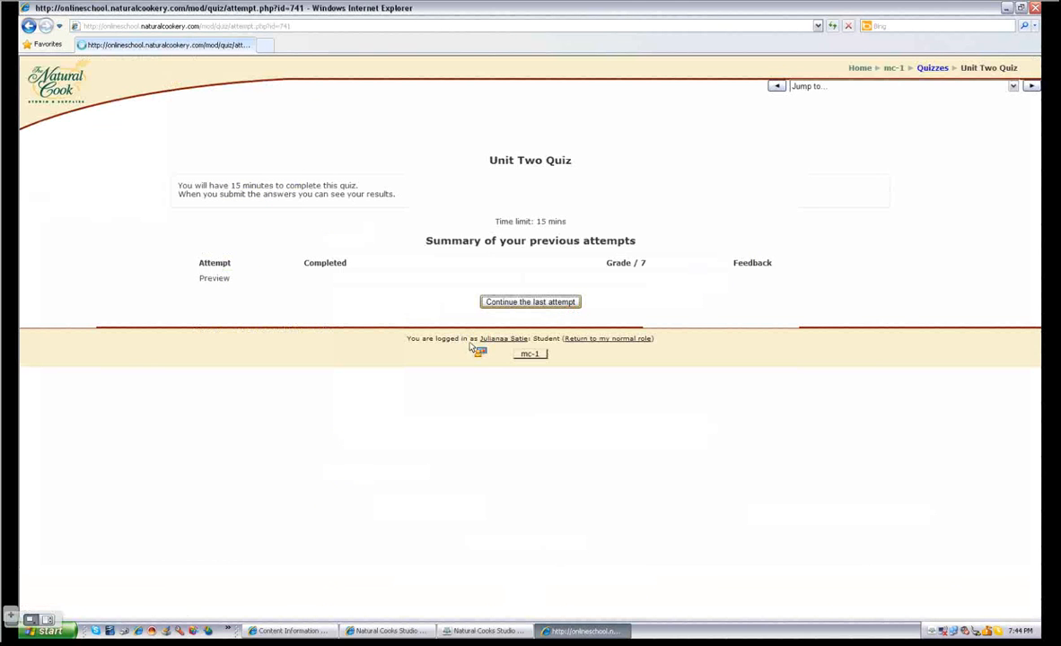
left_click(529, 302)
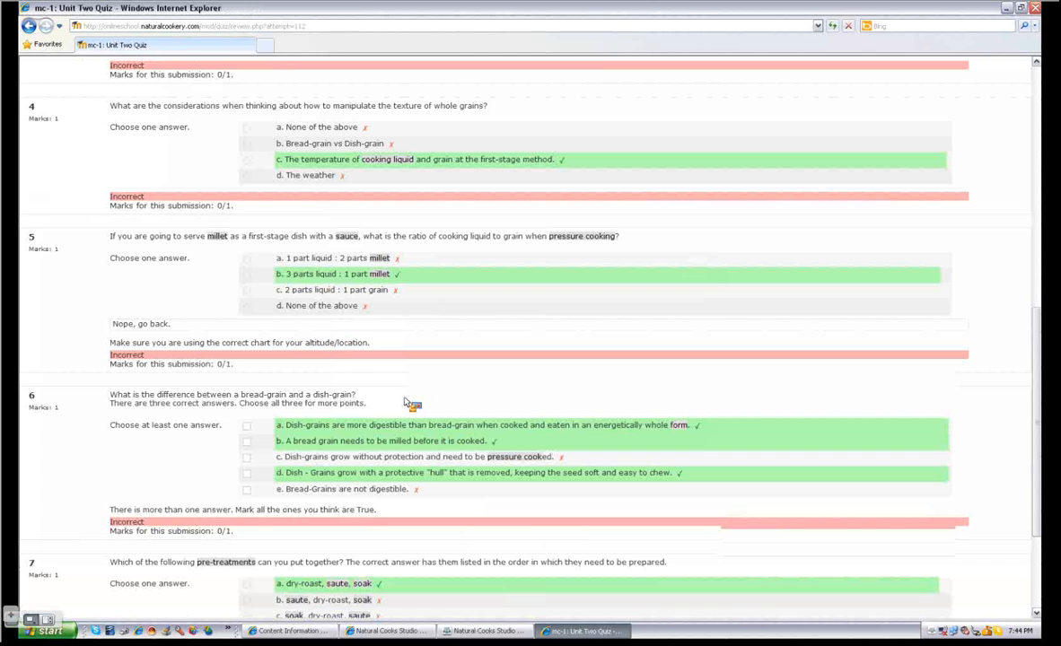
mouse_move(534, 197)
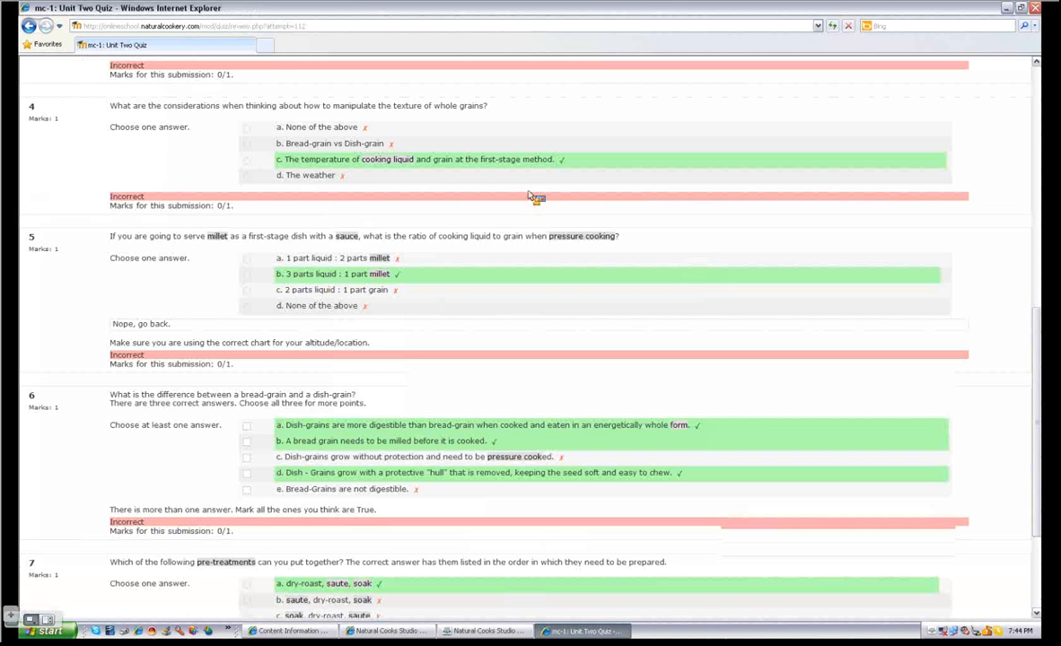
mouse_move(864, 75)
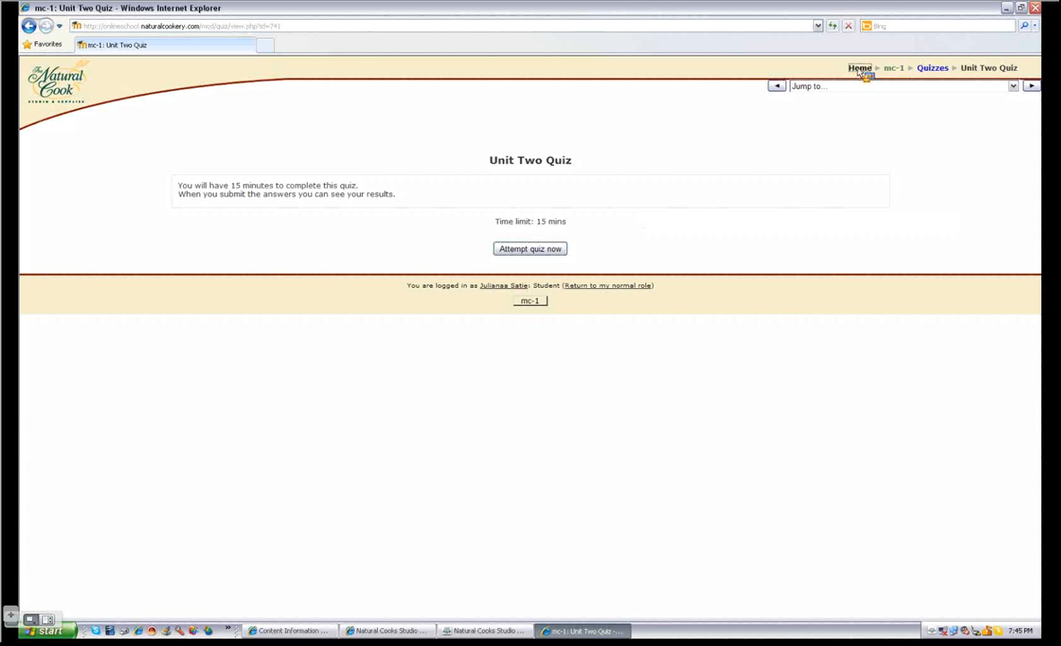
mouse_move(789, 141)
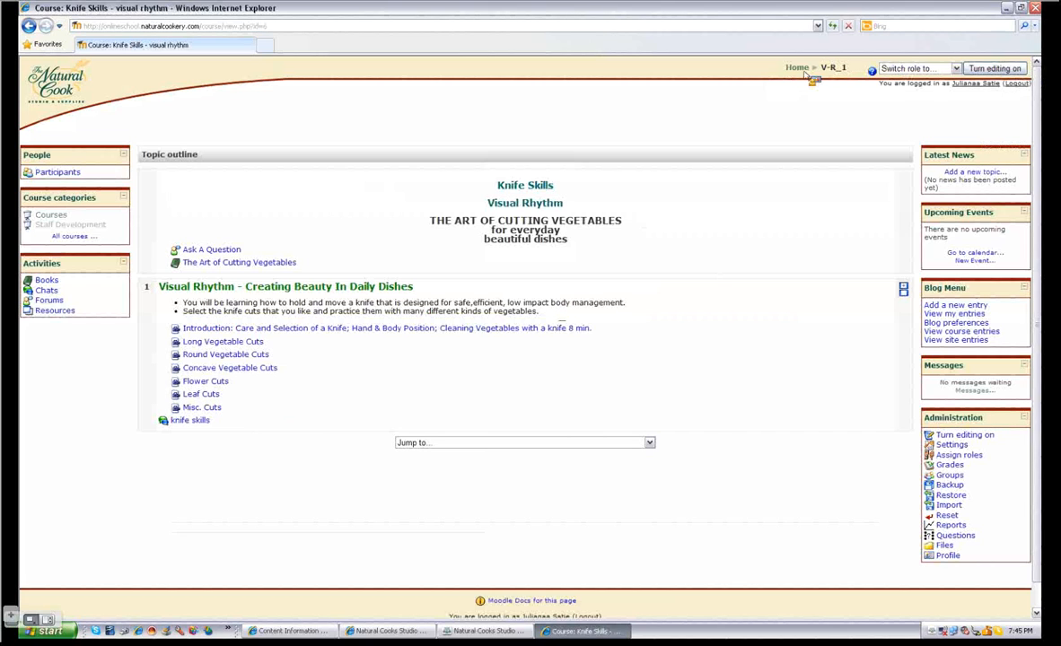
Use the Home breadcrumb while viewing the Knife Skills – Visual Rhythm course
left_click(796, 68)
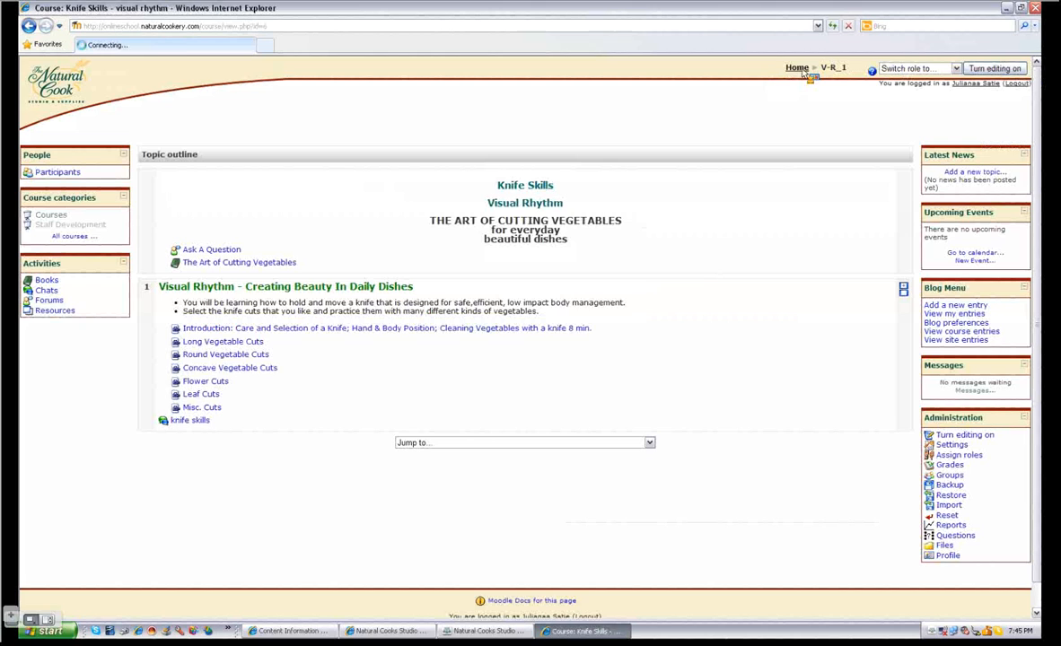